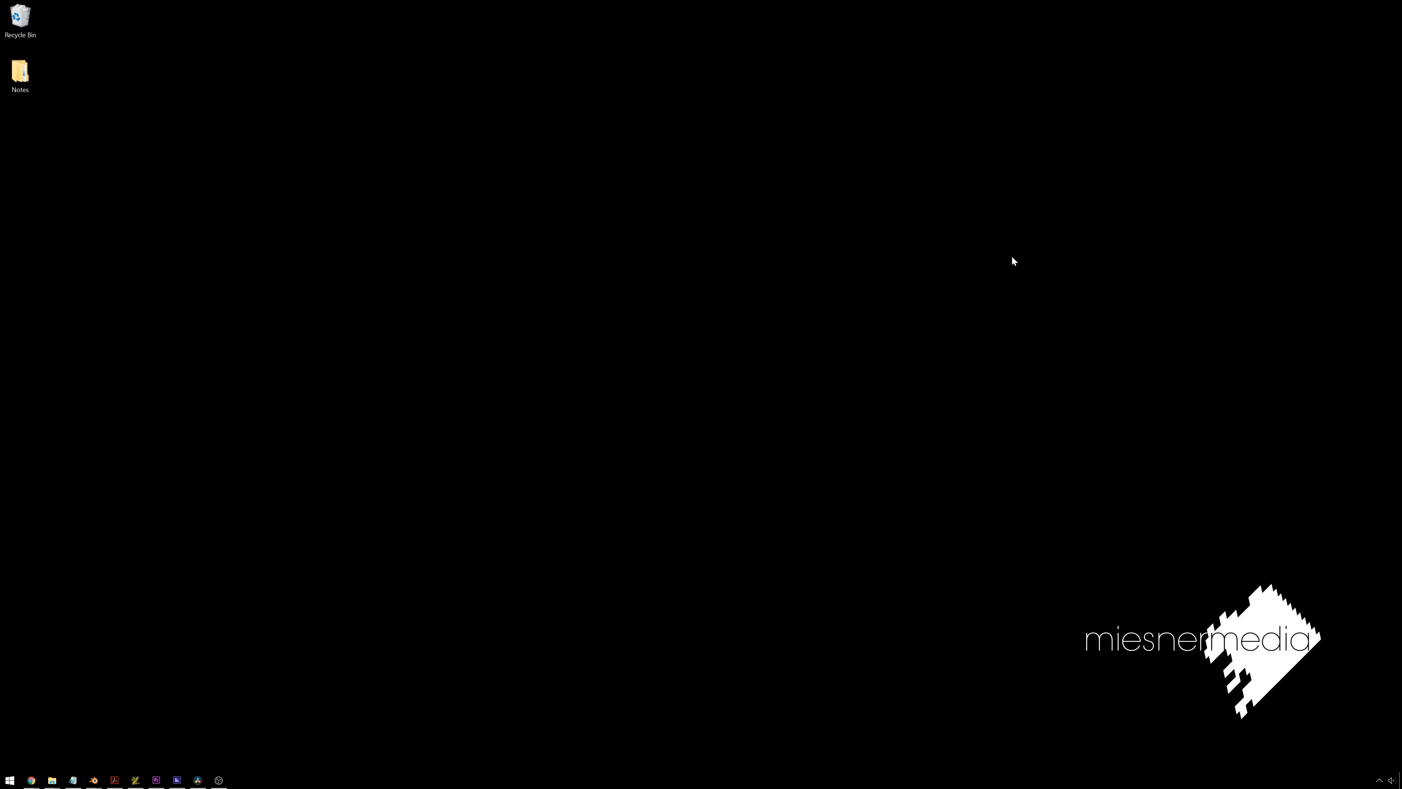
mouse_move(793, 381)
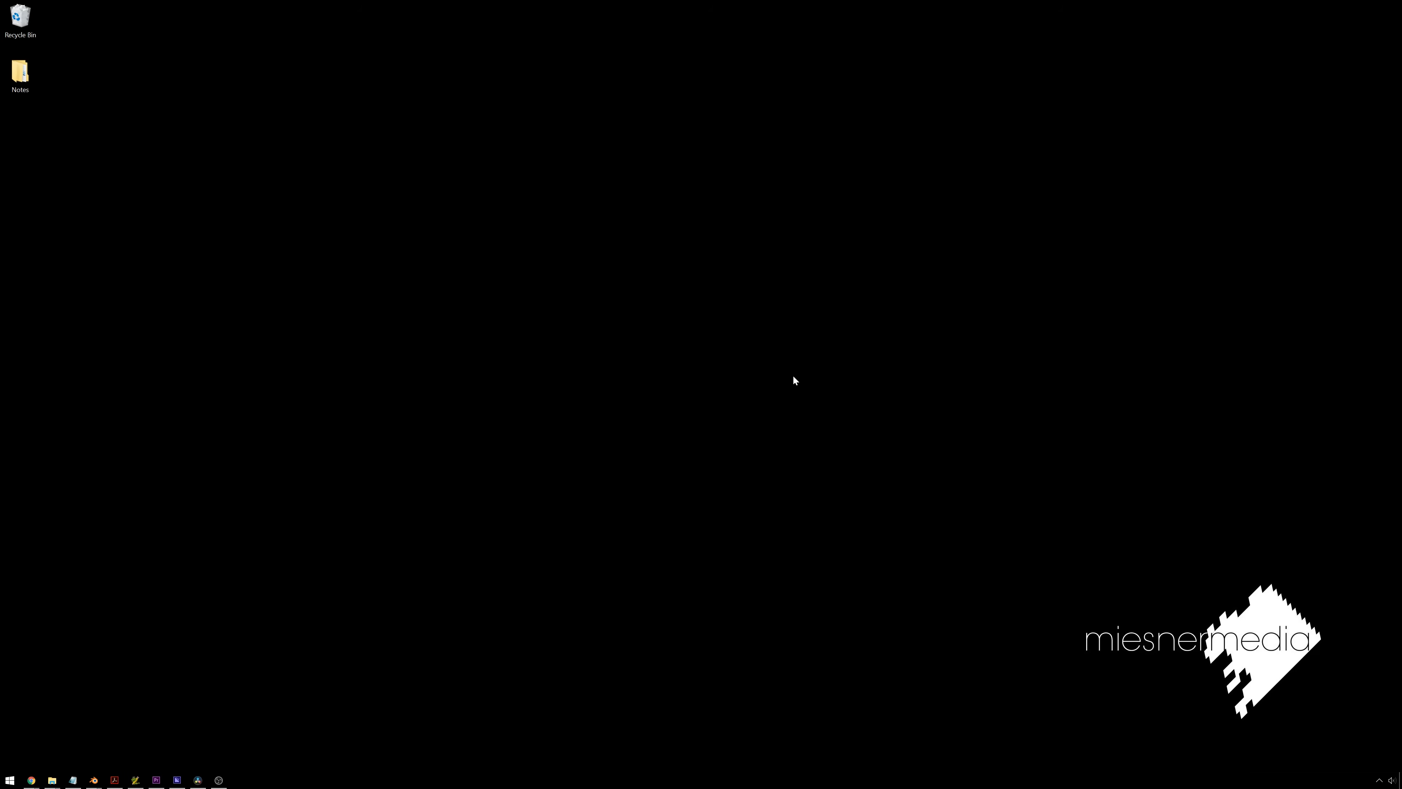
- Bring Resolve forward, shift MediaIn1 right, glance at the Edit timeline and return to Fusion
left_click(781, 474)
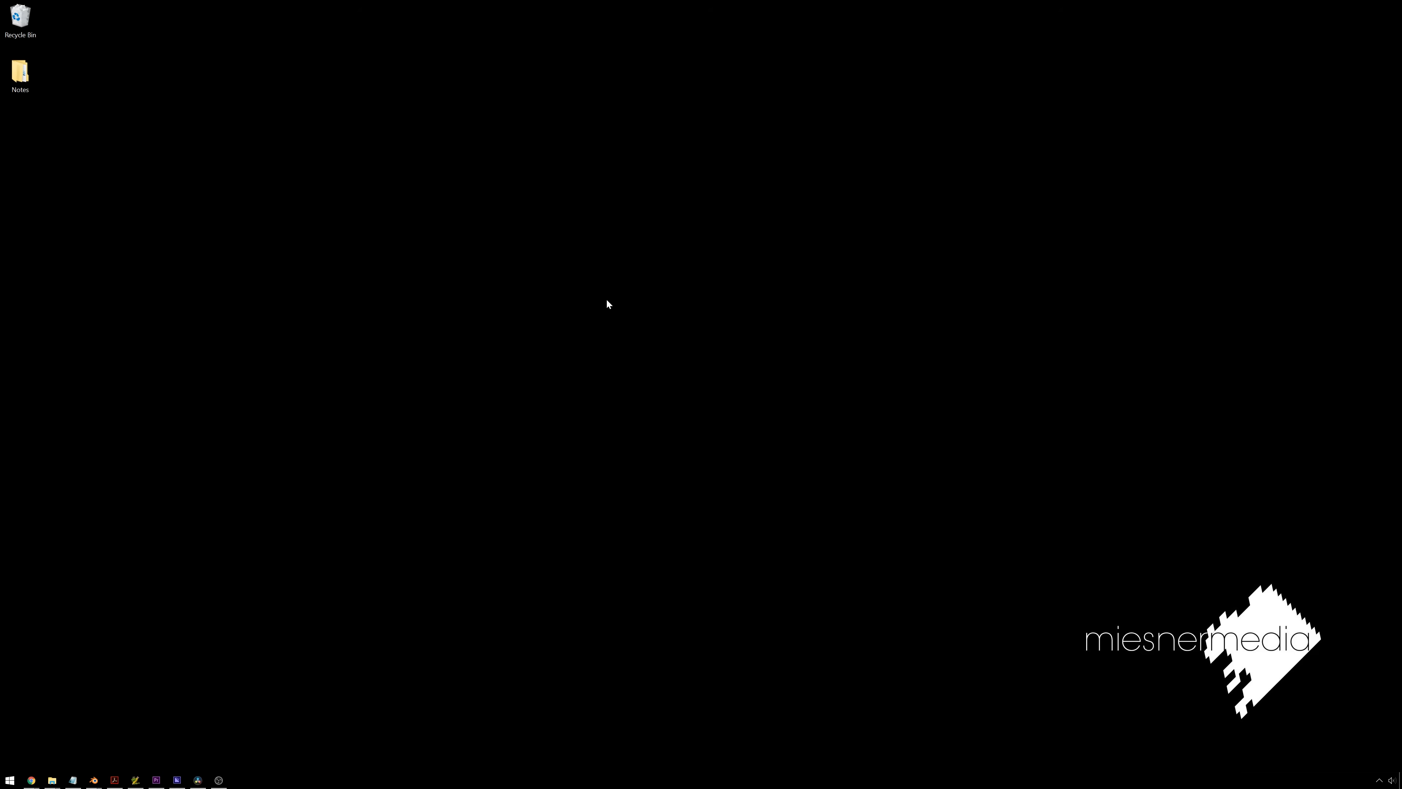
mouse_move(355, 116)
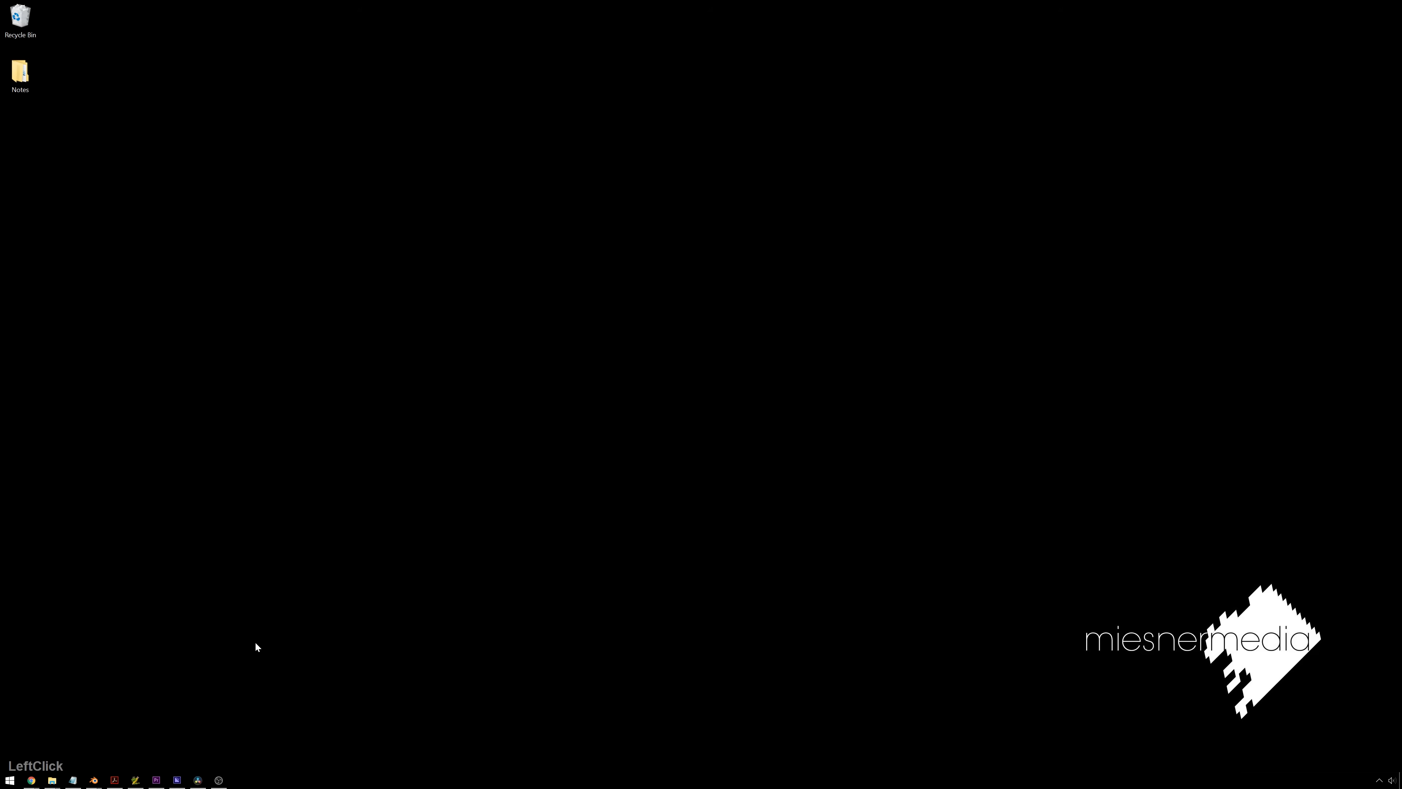
mouse_move(202, 774)
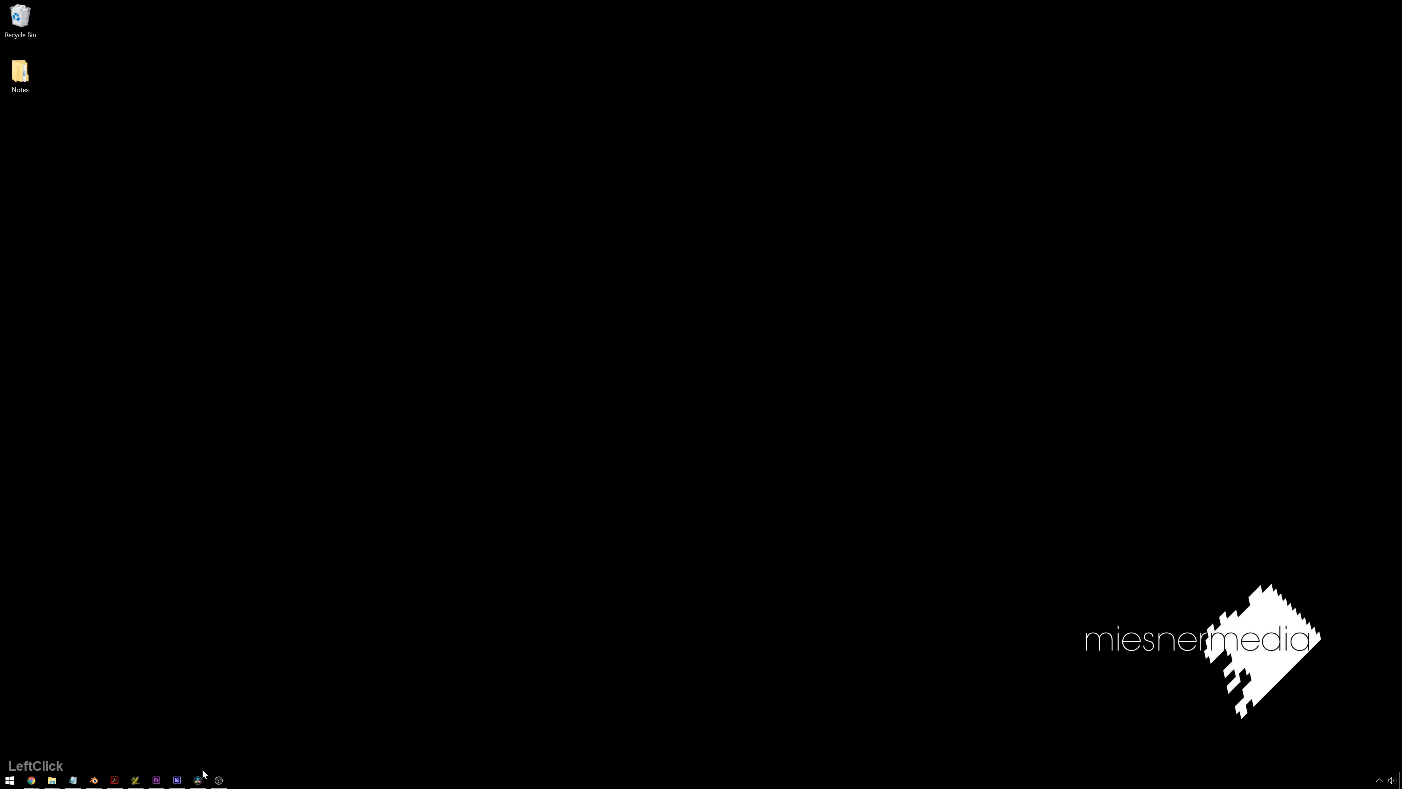
left_click(196, 781)
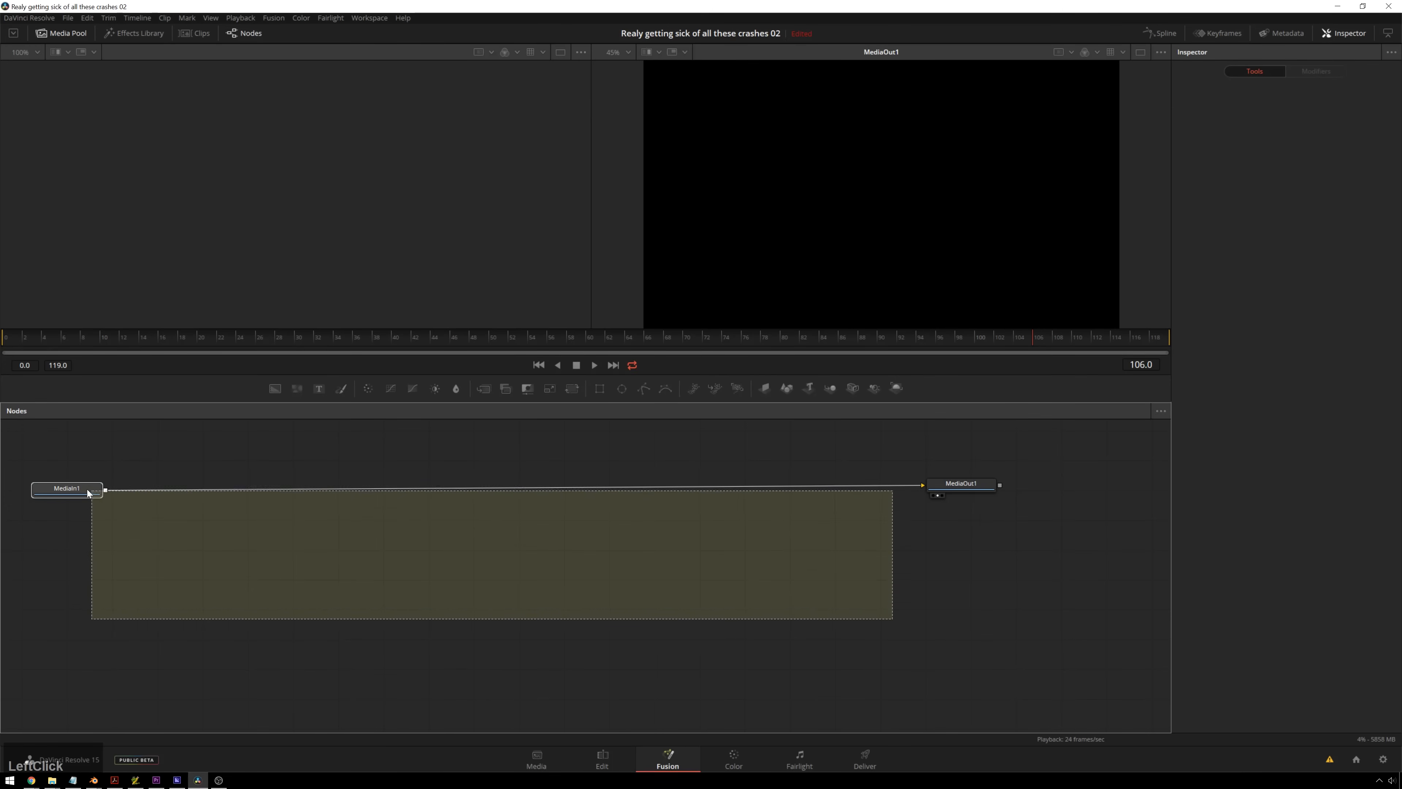
left_click_drag(68, 488, 288, 482)
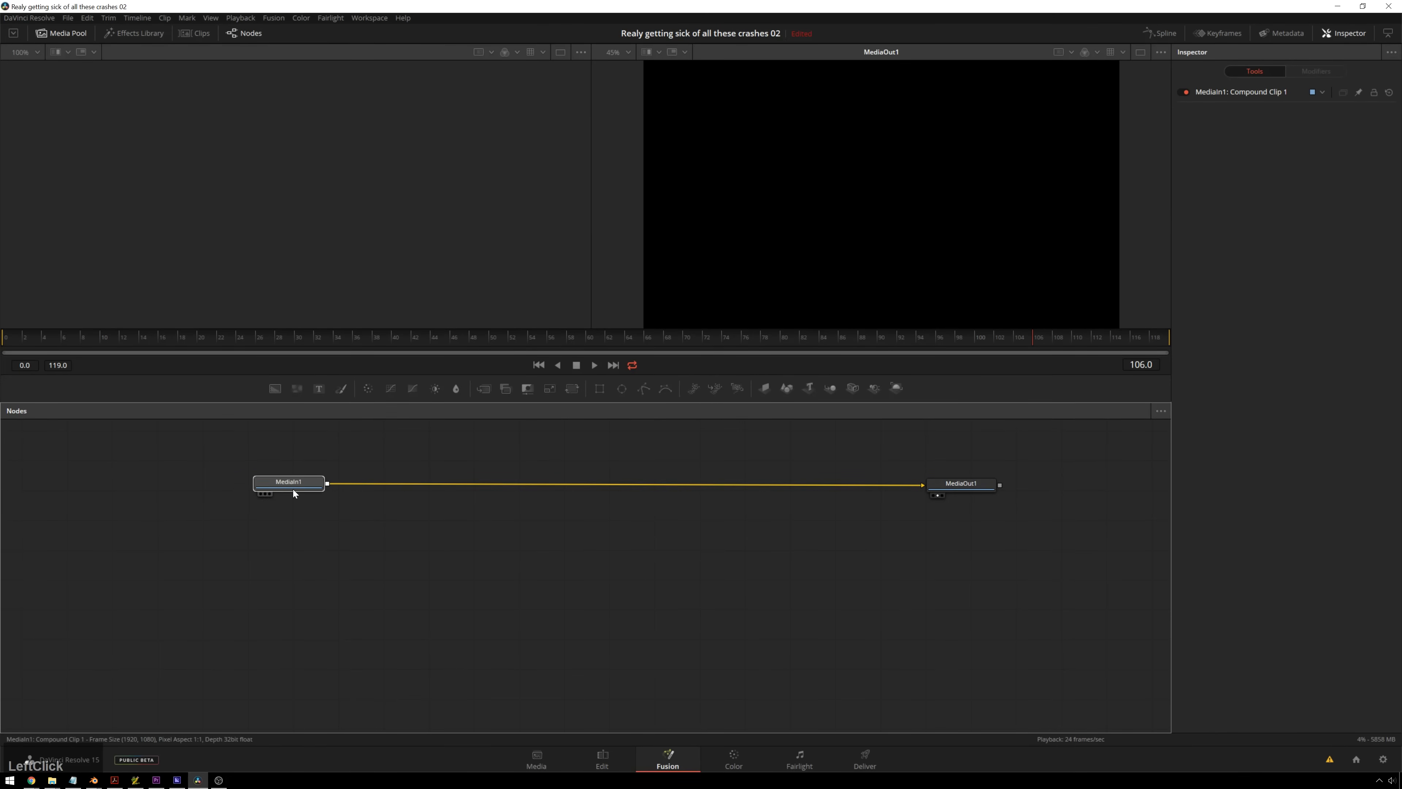
left_click(601, 758)
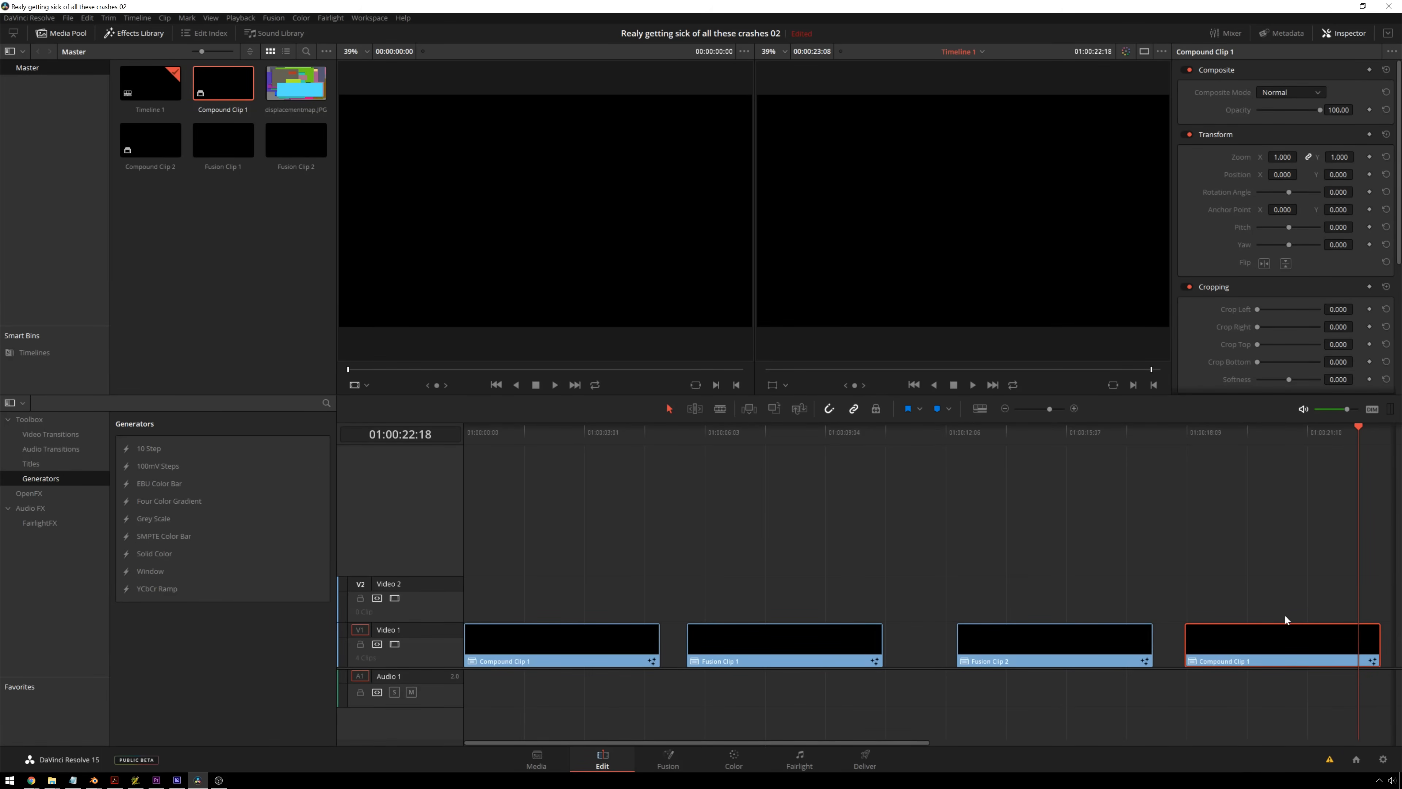
left_click(666, 759)
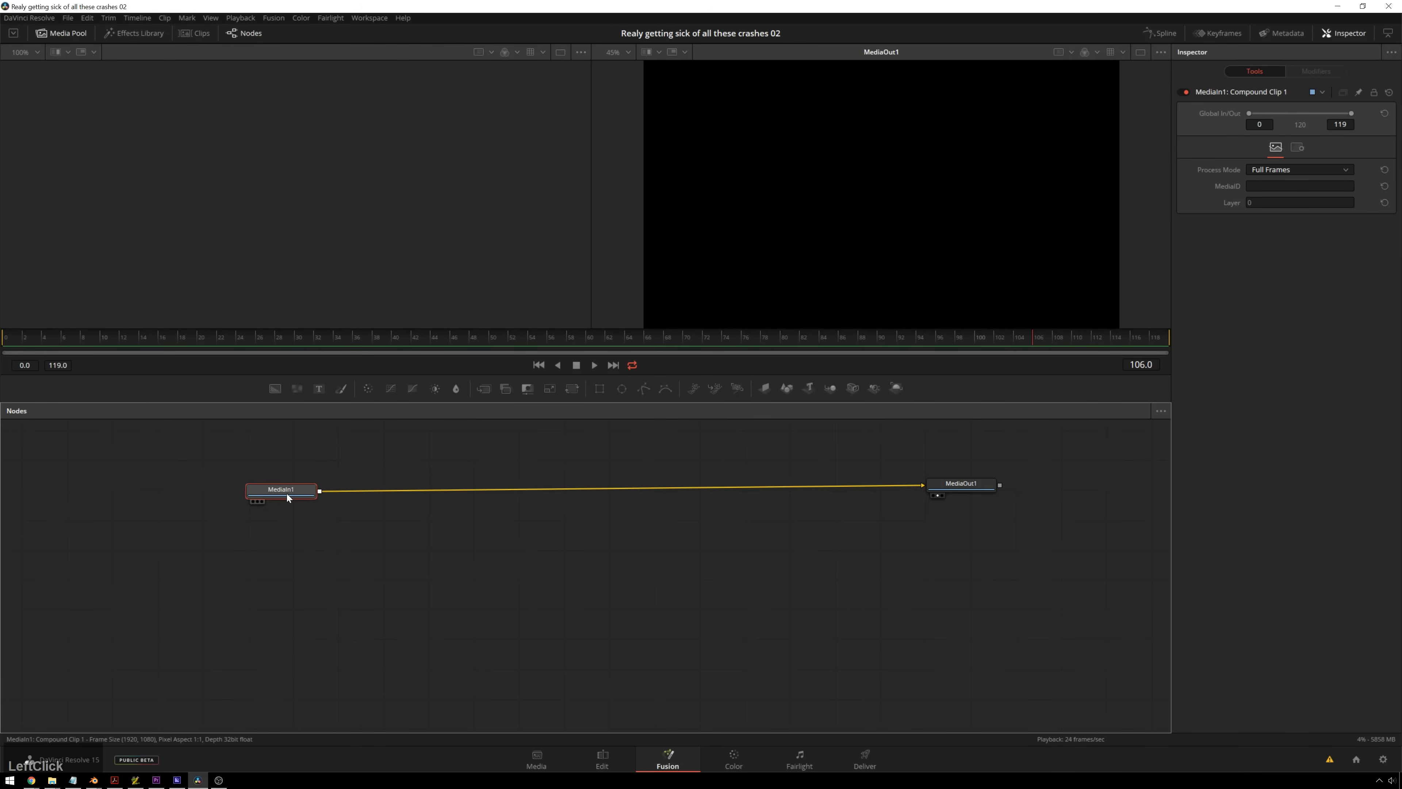
- Add a Text+ node via the tool search and place Text1 below Merge1
type("tex")
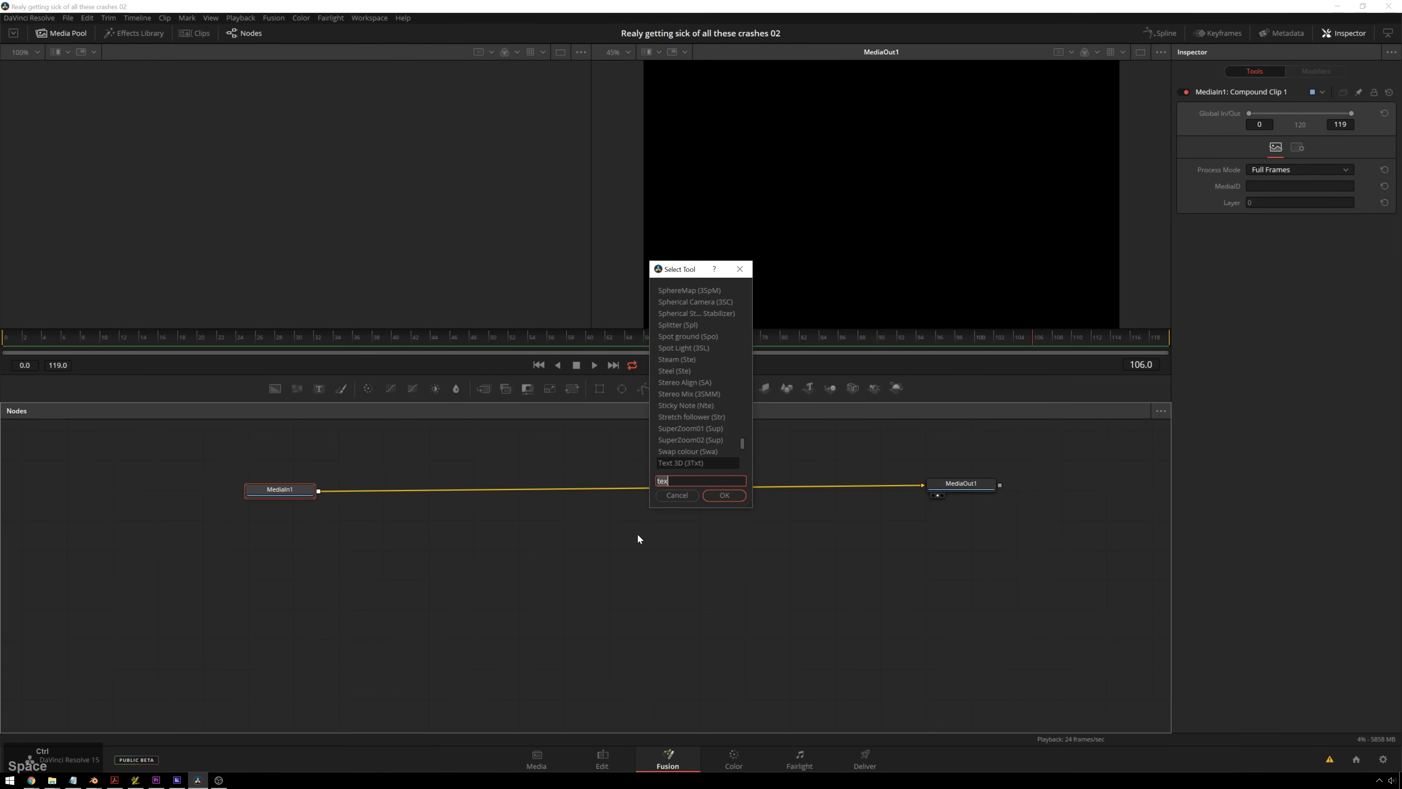
key("backspace")
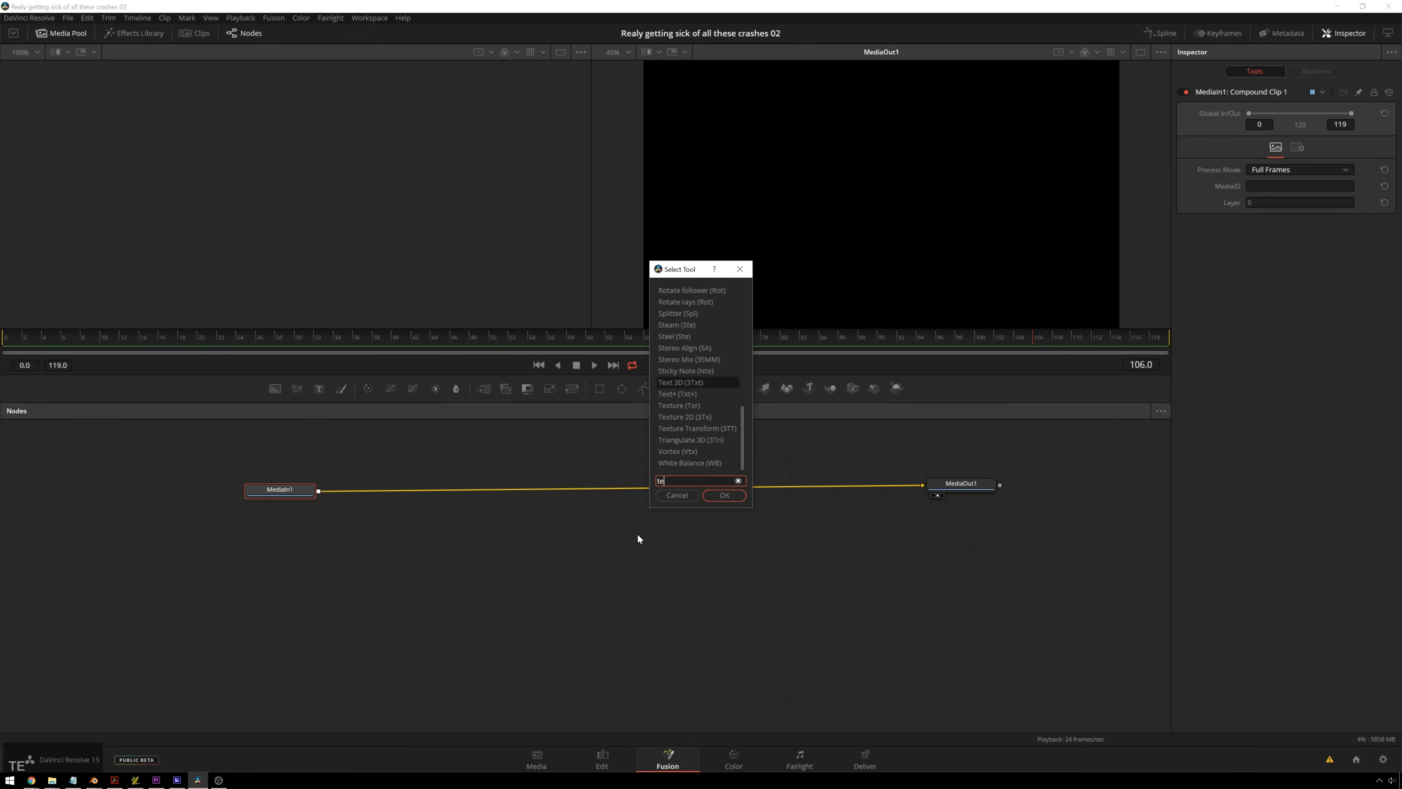
left_click(724, 495)
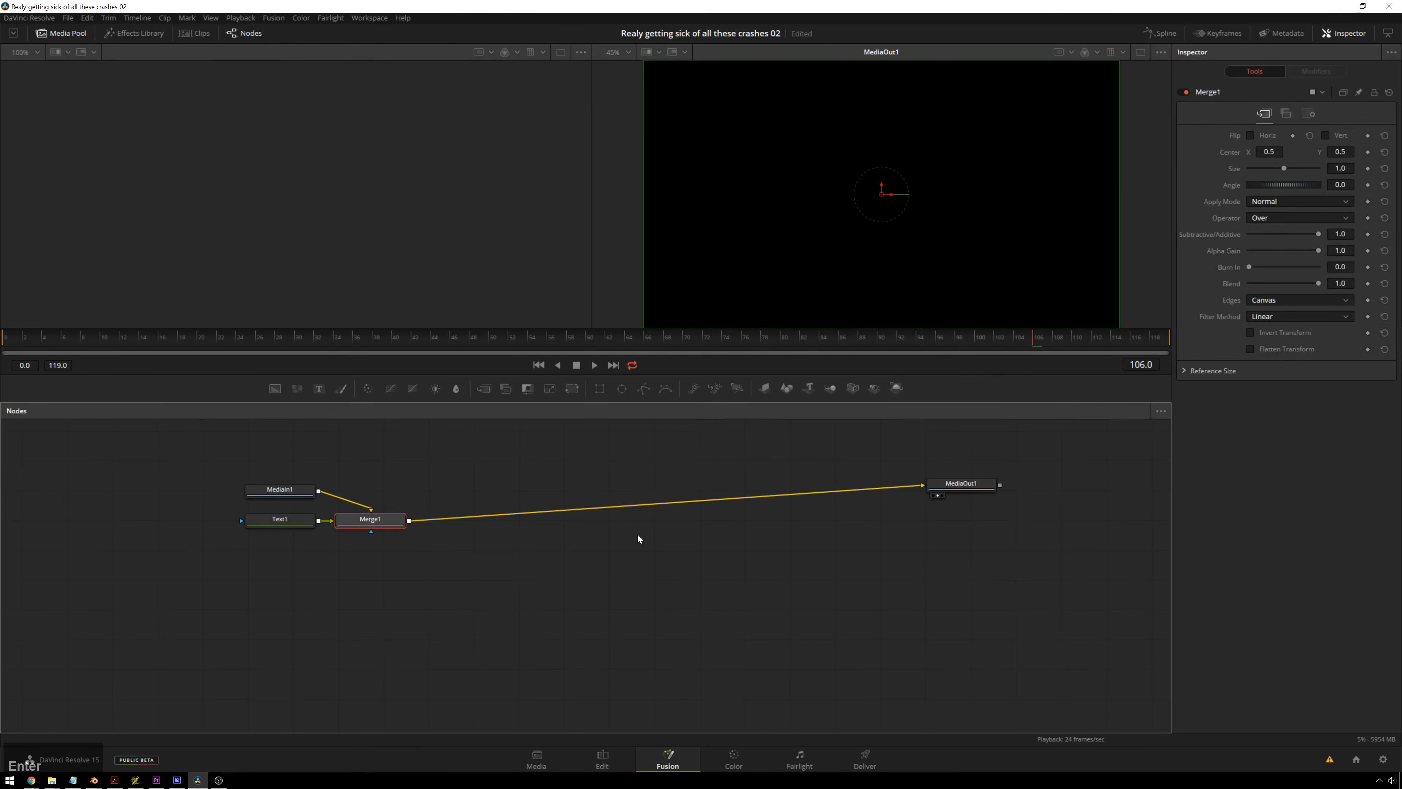
left_click_drag(371, 519, 657, 474)
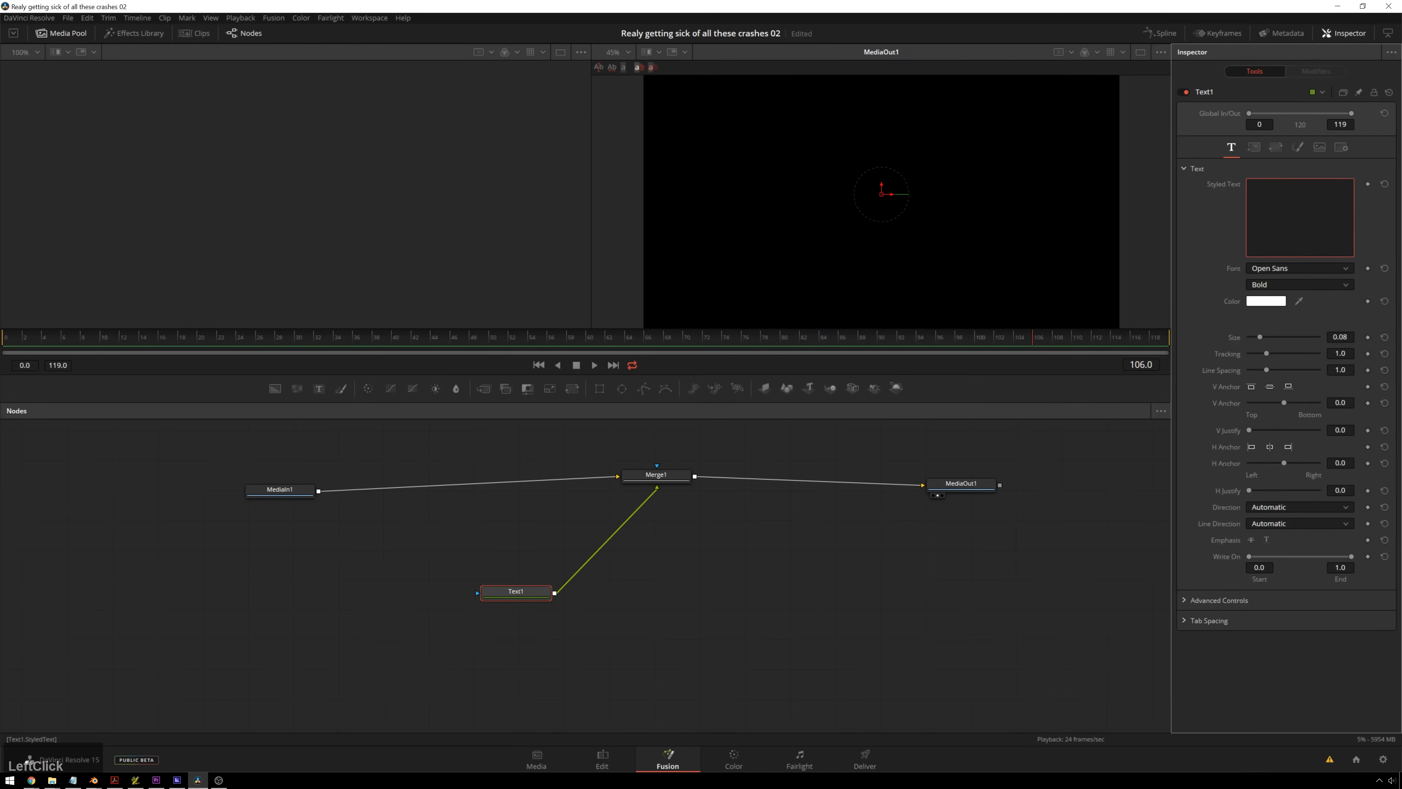
- Try test digits 5, 4, 5 in Styled Text, leaving it empty afterwards
type("5")
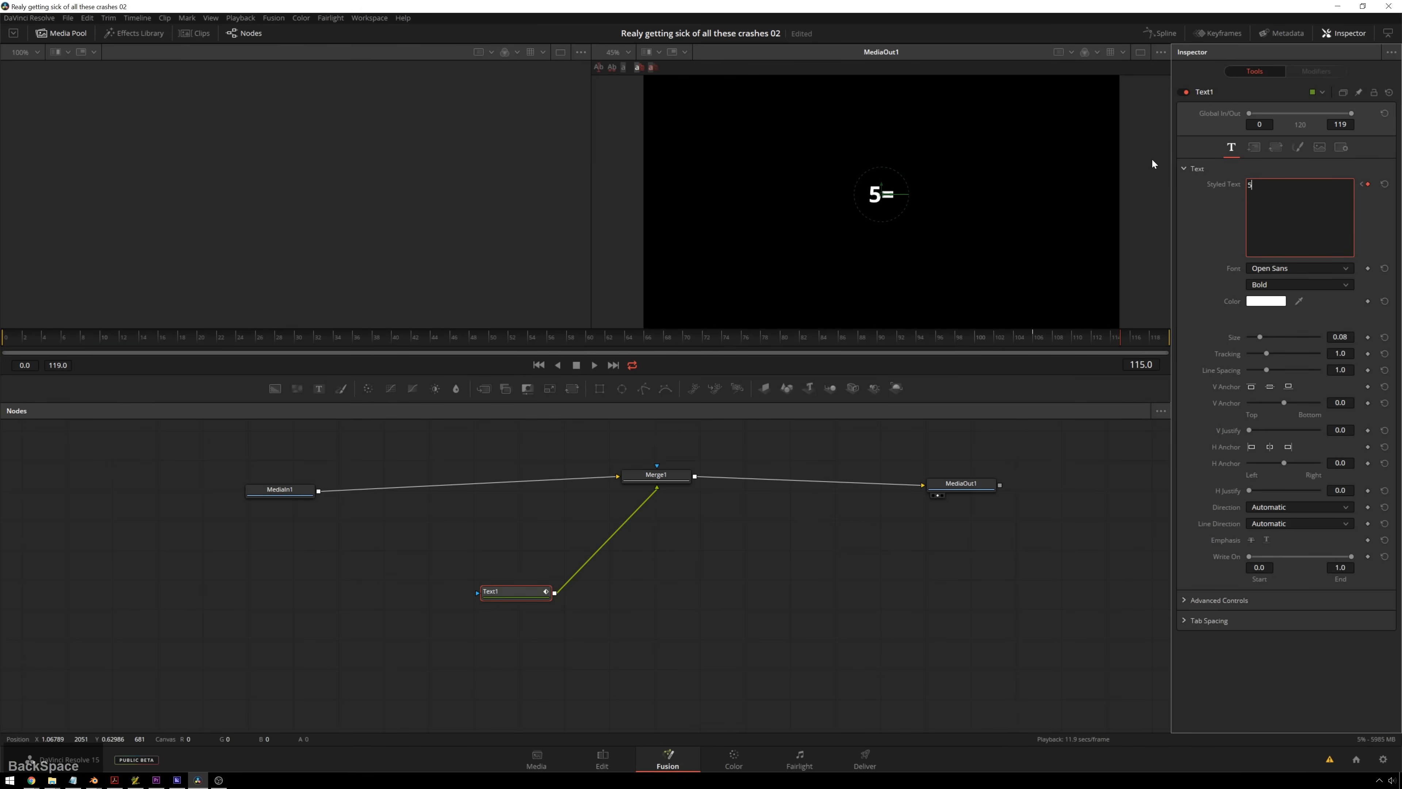
type("4")
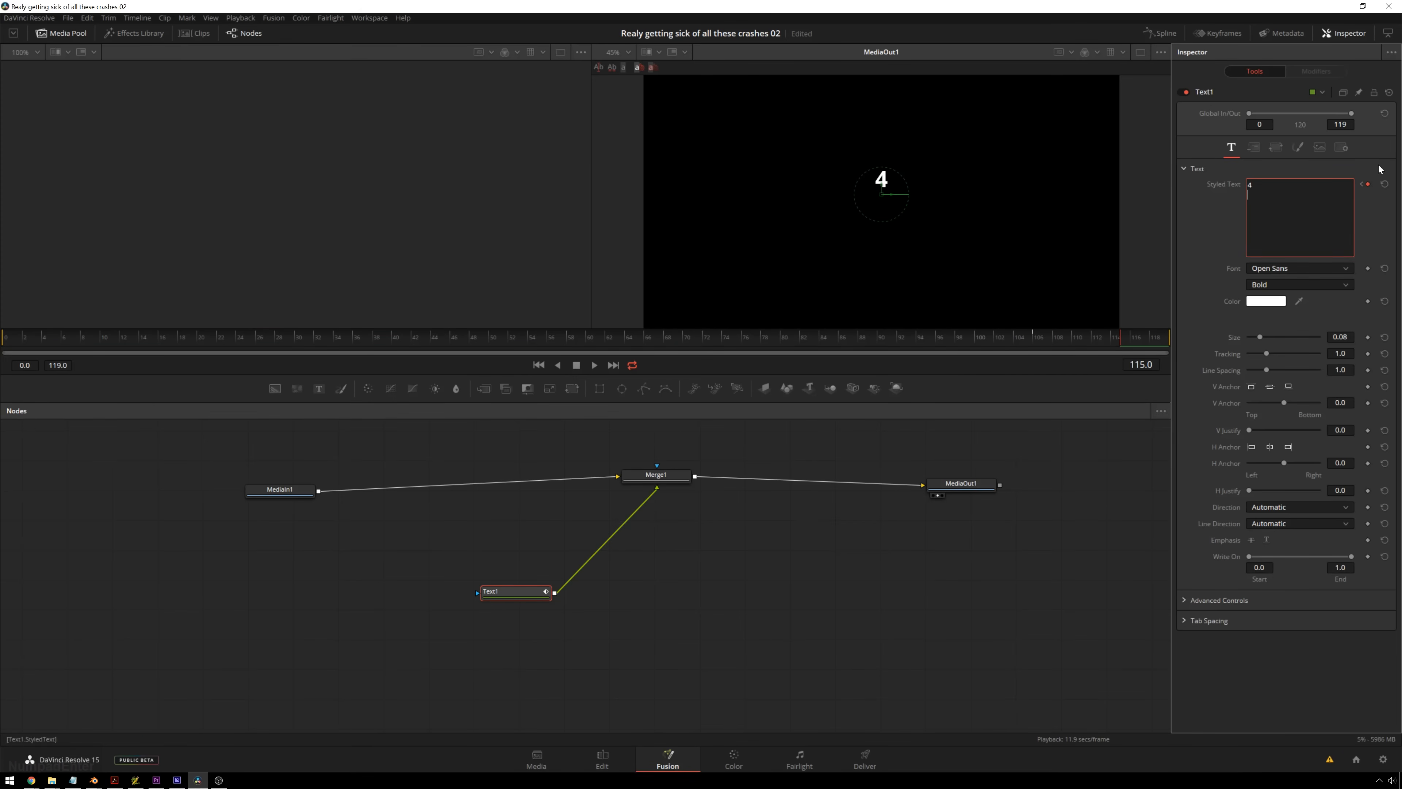
type("5")
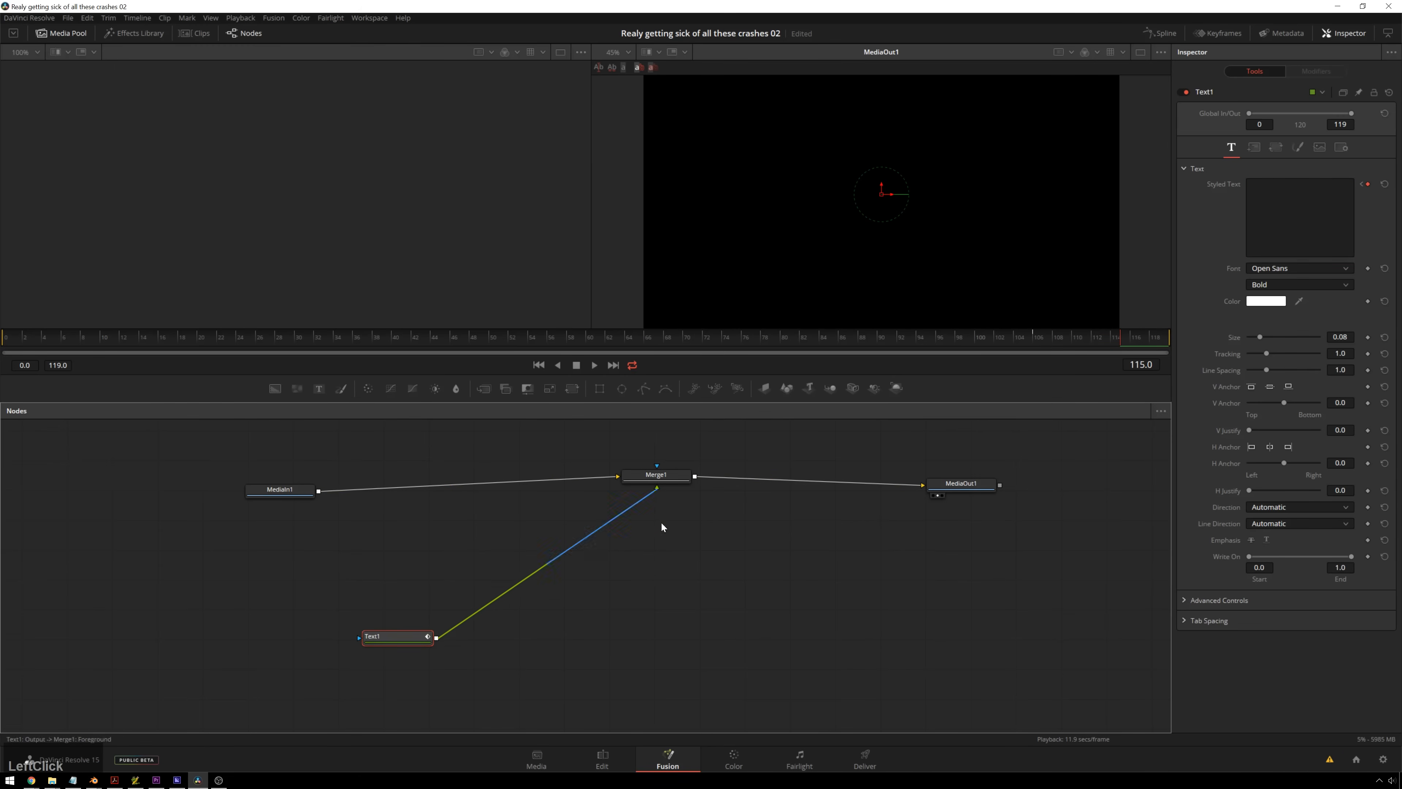
- Line Text1 up directly beneath Merge1 in the node graph
left_click_drag(657, 474, 576, 486)
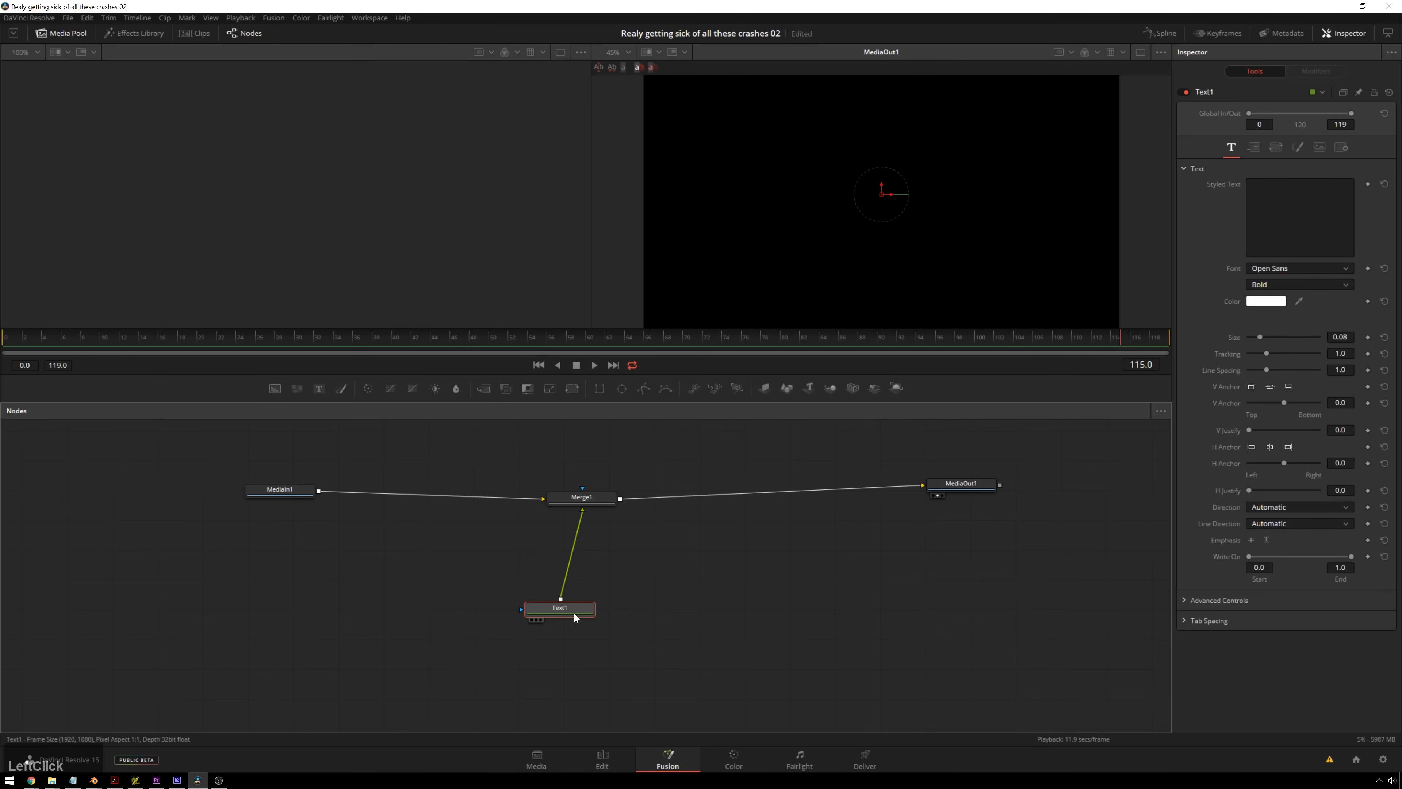
left_click_drag(560, 608, 570, 612)
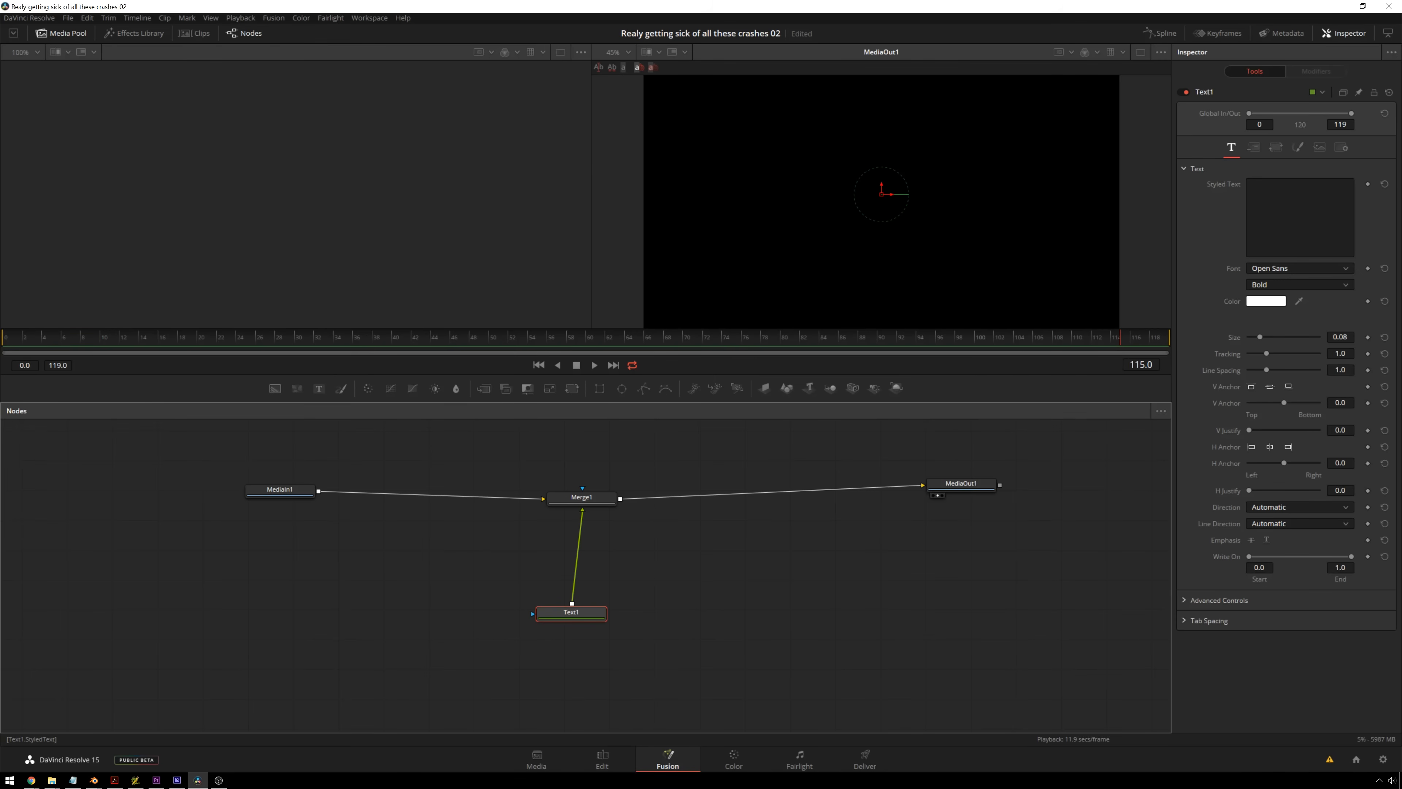
left_click_drag(571, 612, 578, 602)
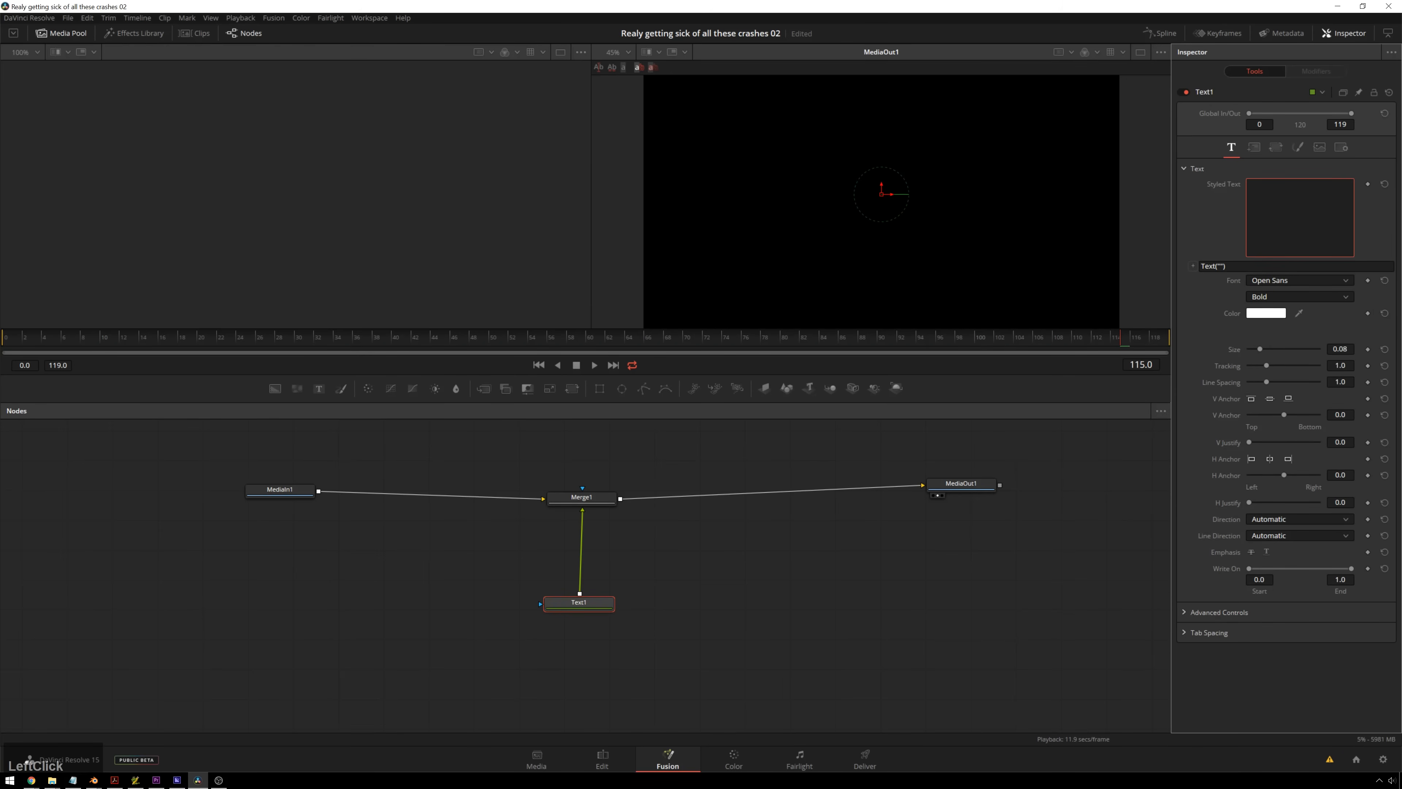
- Enter a placeholder asdfsdf in the Styled Text expression, then strip it back to Text()
left_click(1298, 217)
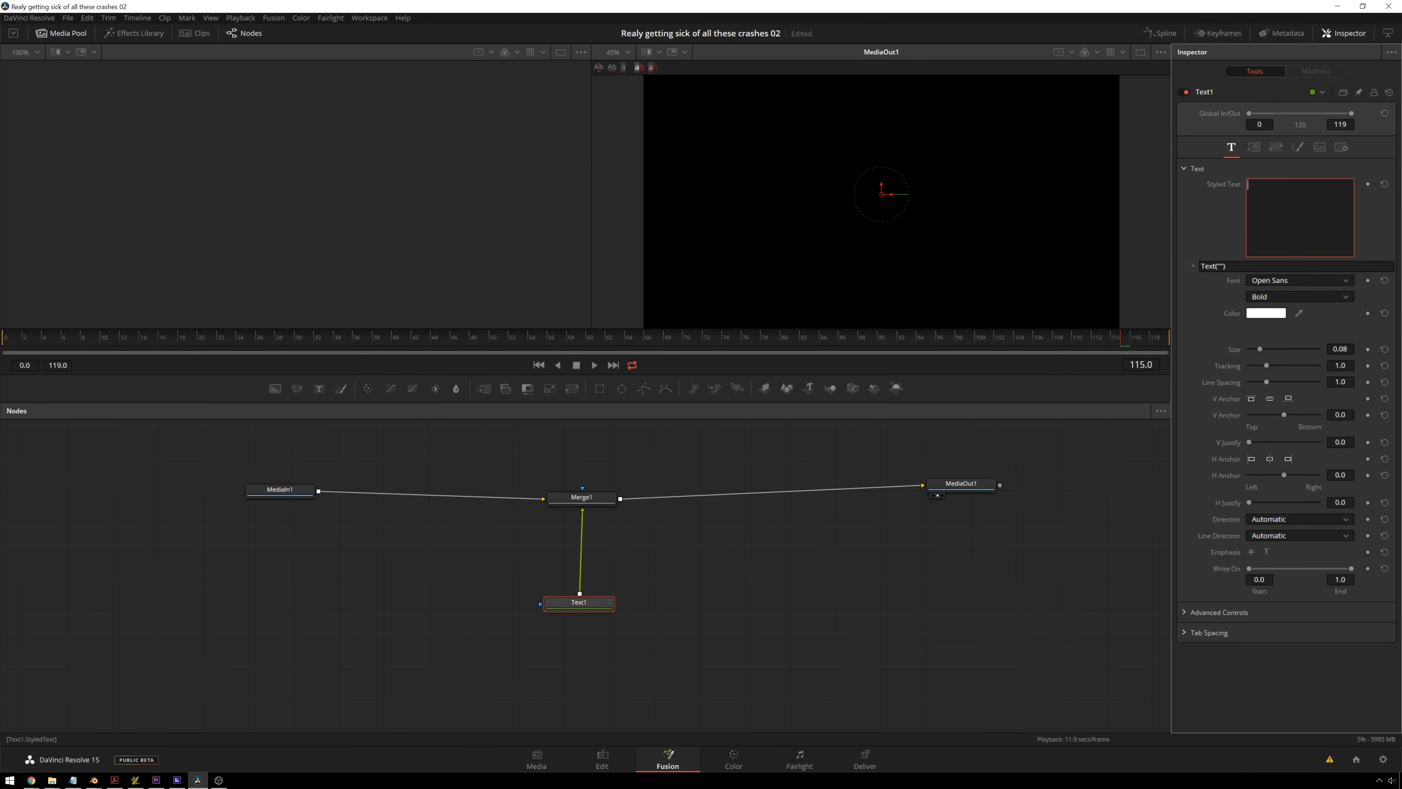
left_click(1295, 266)
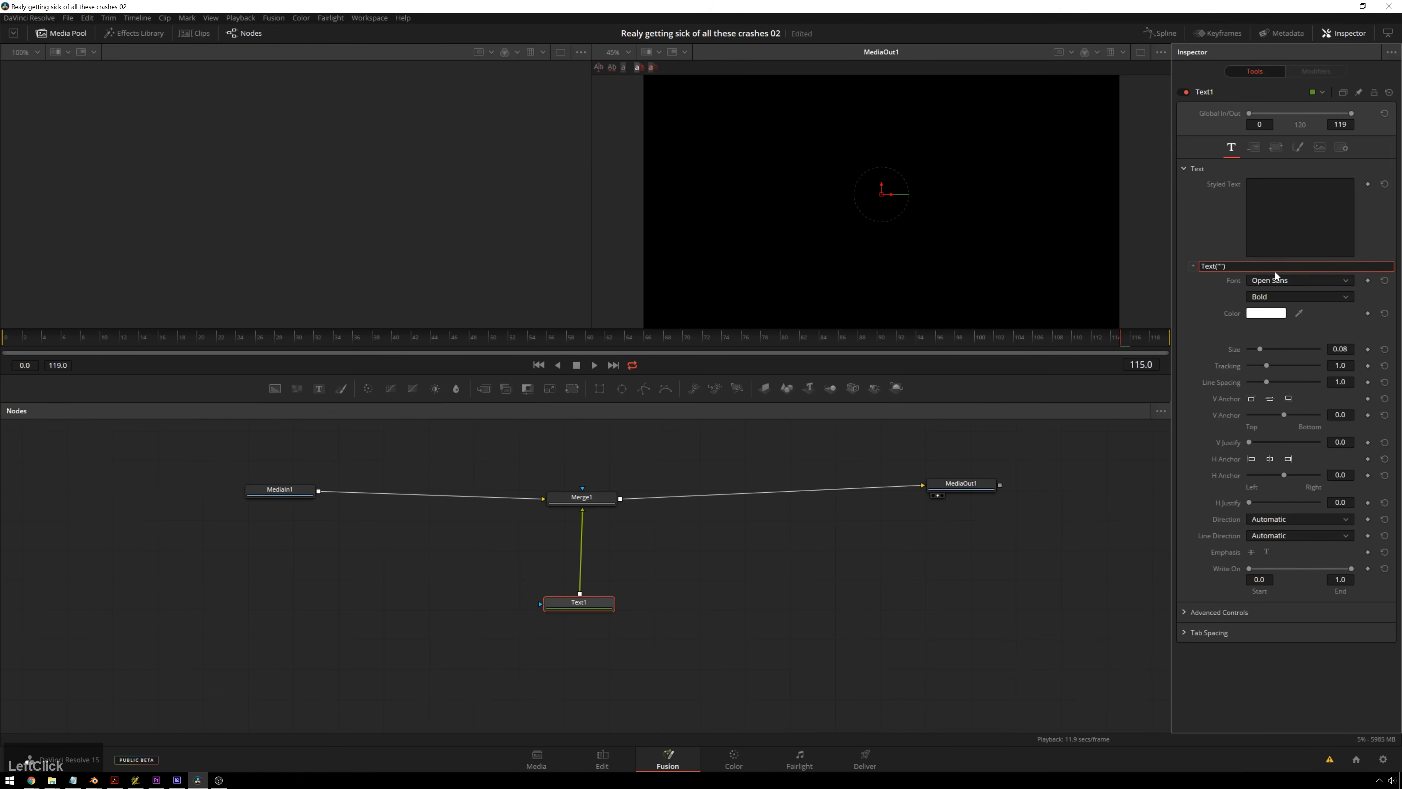
type("asdfsdf")
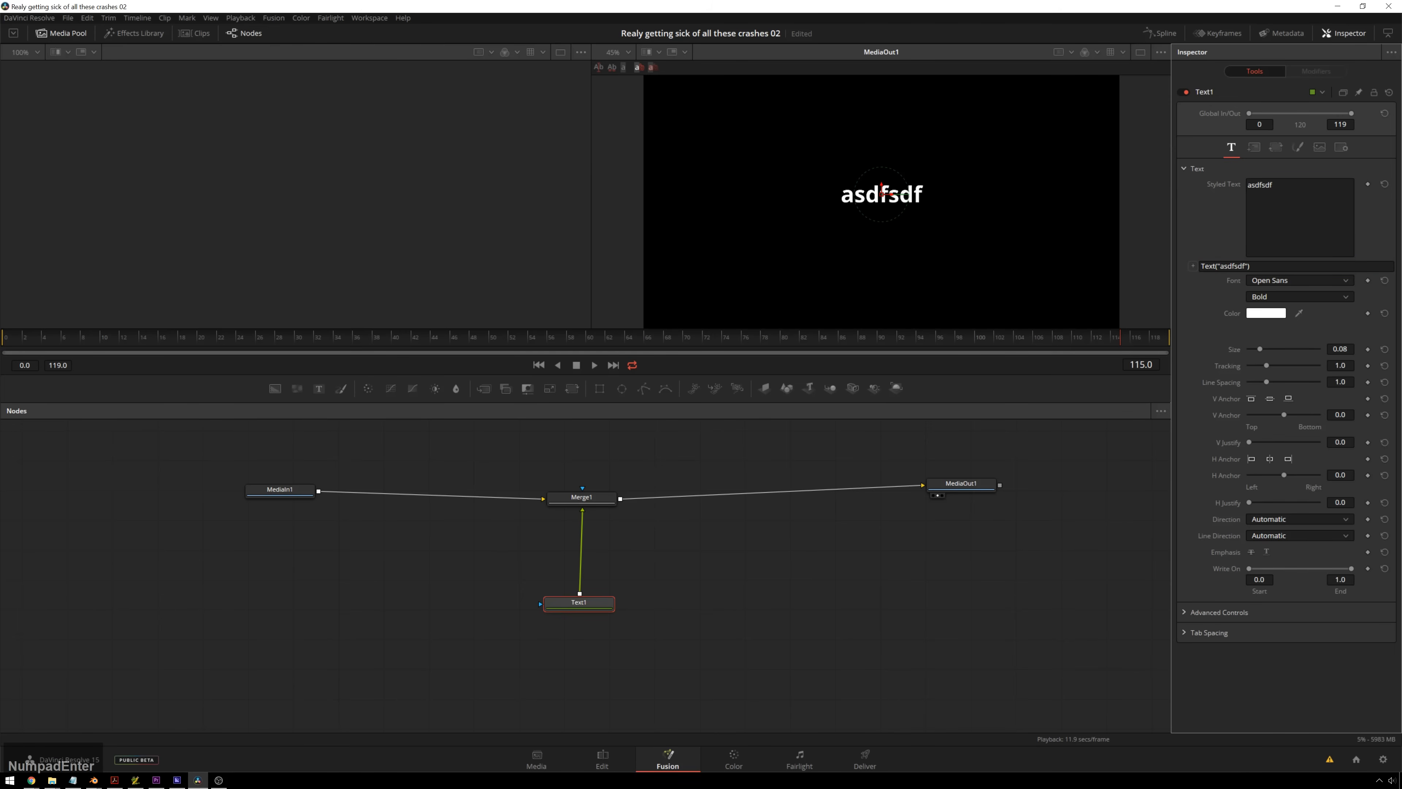
left_click(1225, 266)
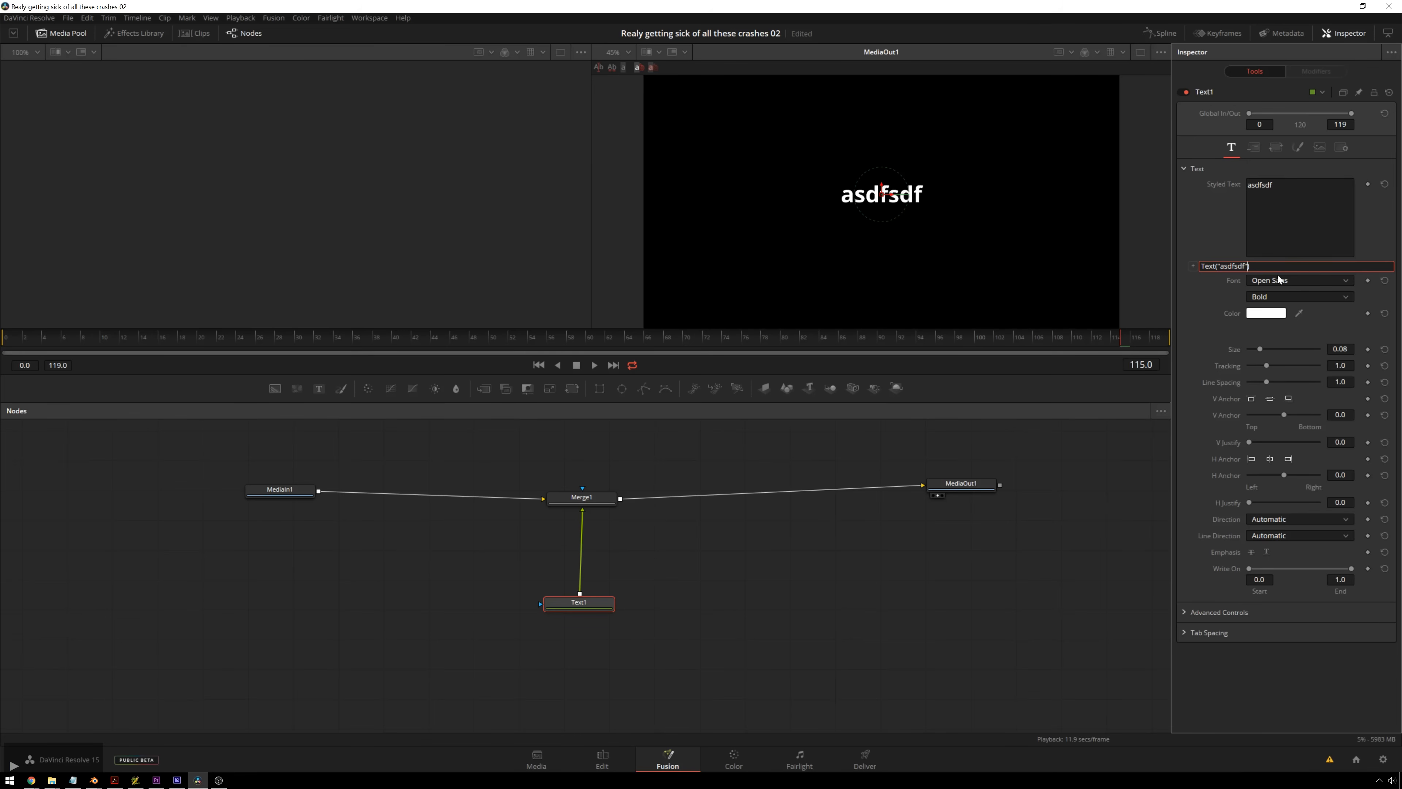
key("BackSpace")
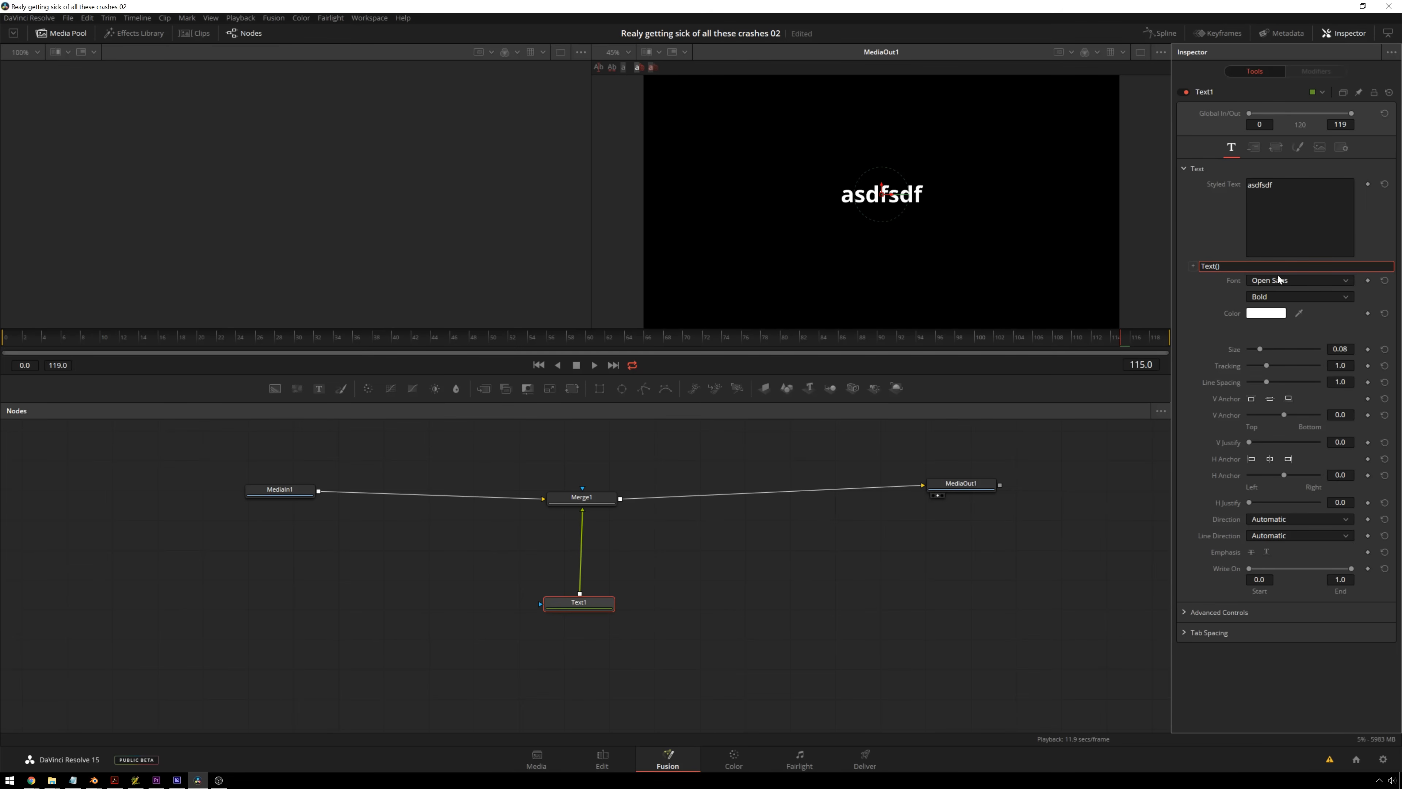
- Make the expression Text(119-time) and play to watch the number count down
type("time")
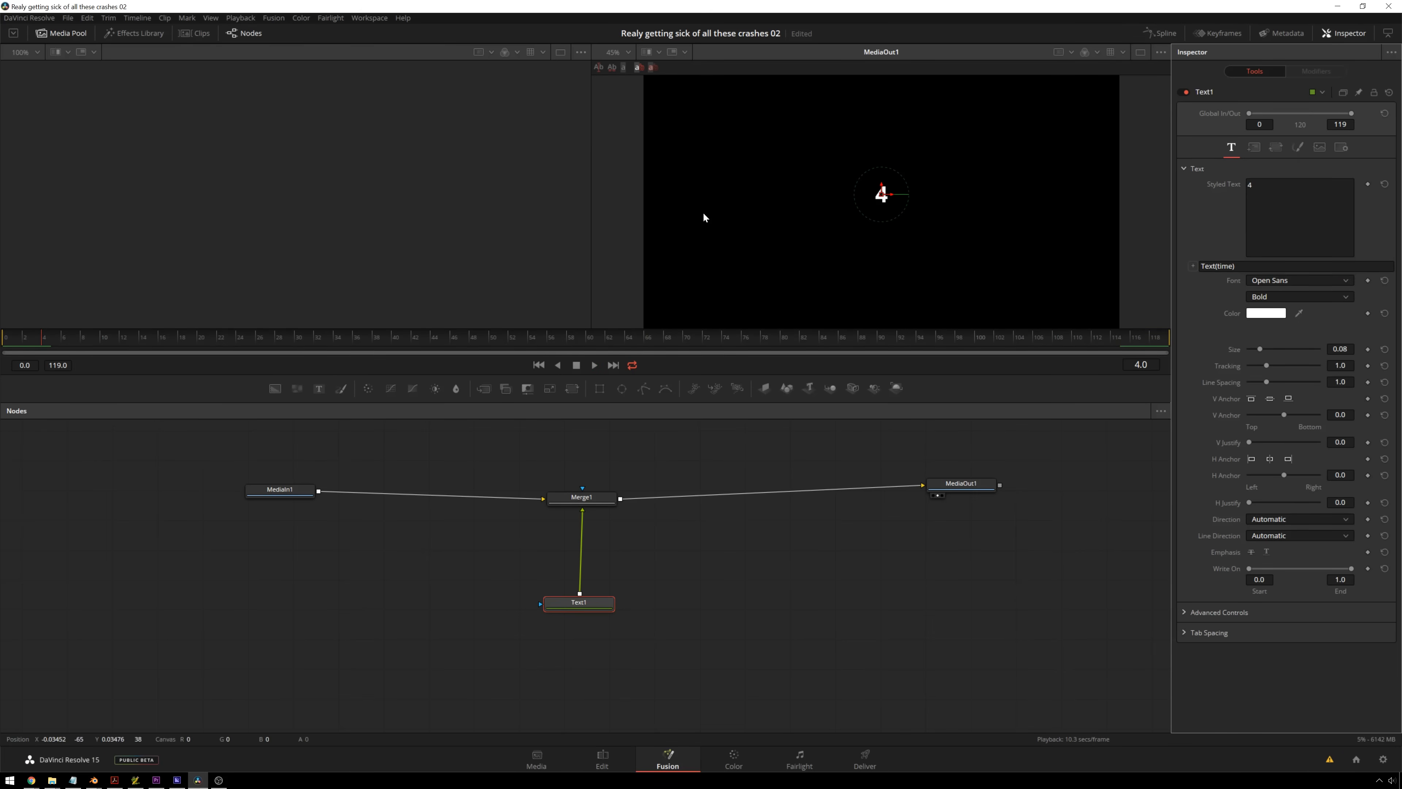
left_click(594, 364)
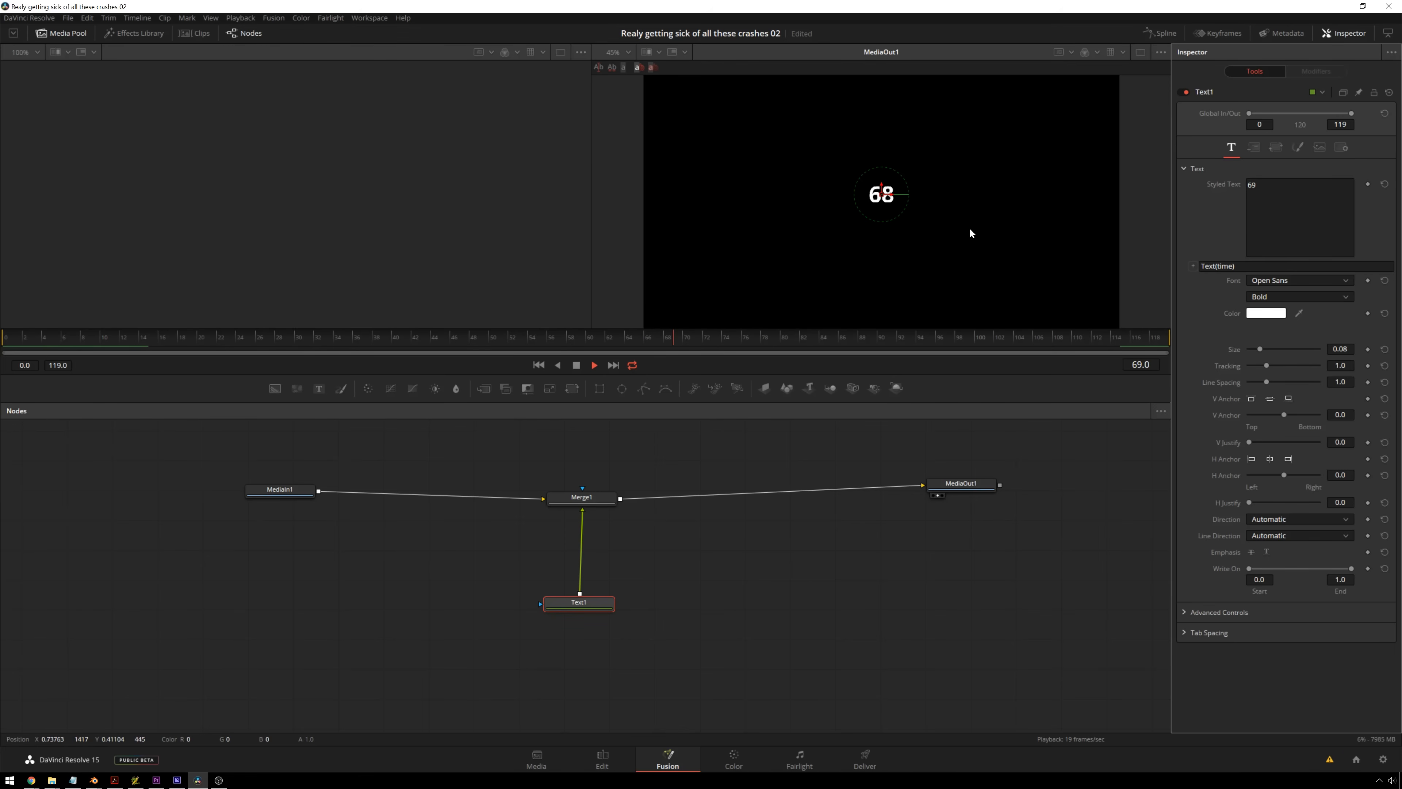
key("space")
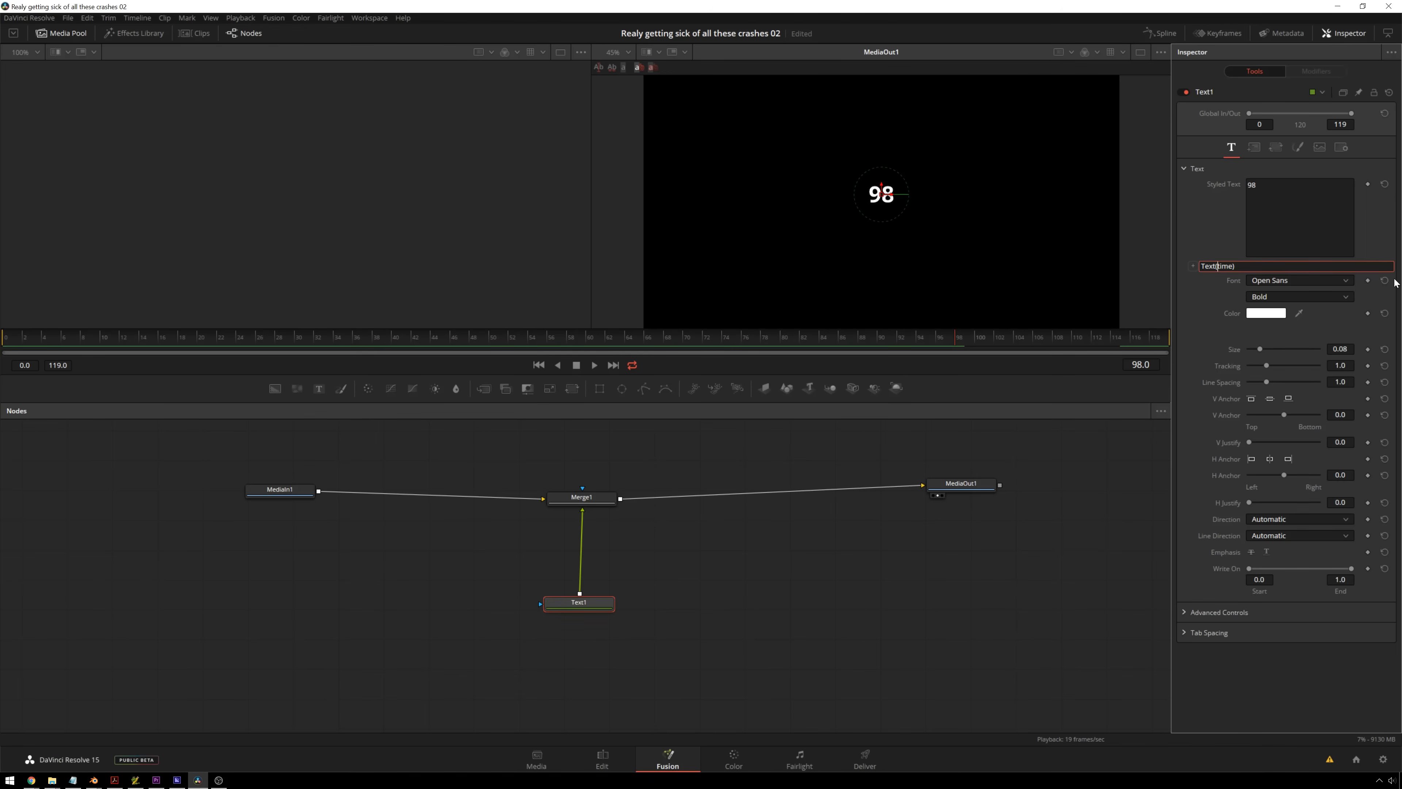
type("119-")
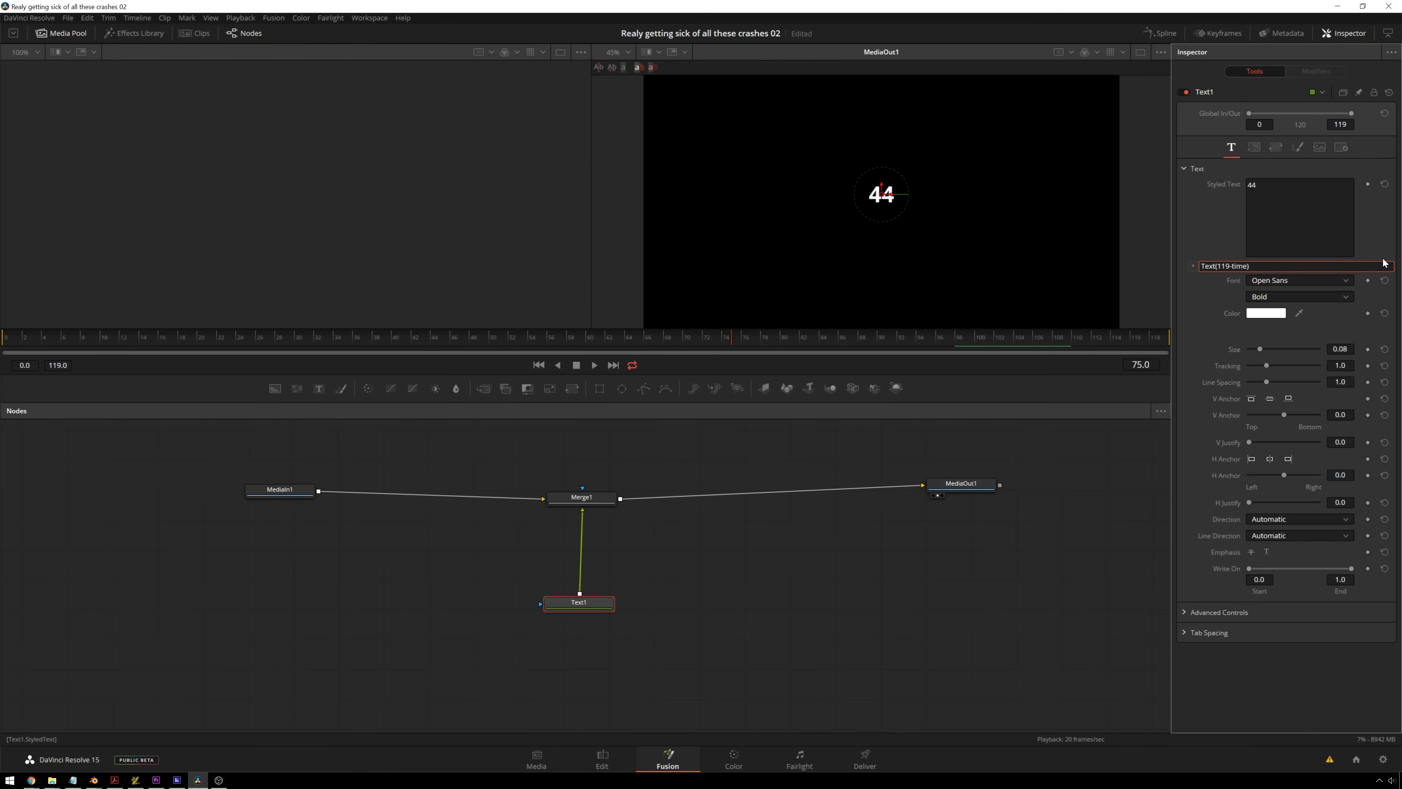
- Change the expression to Text((119-time)/23.976) for seconds remaining
left_click(1226, 265)
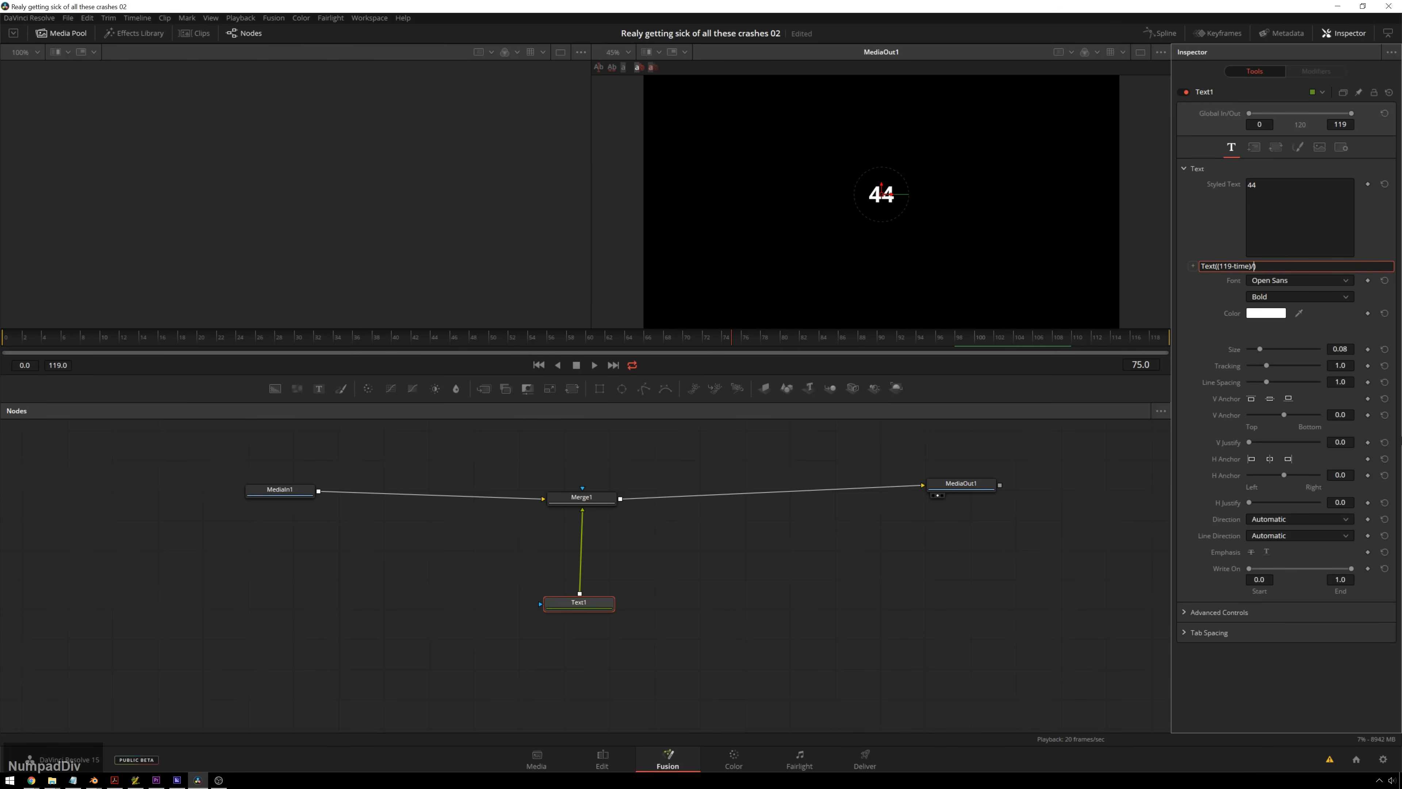
type("23.976")
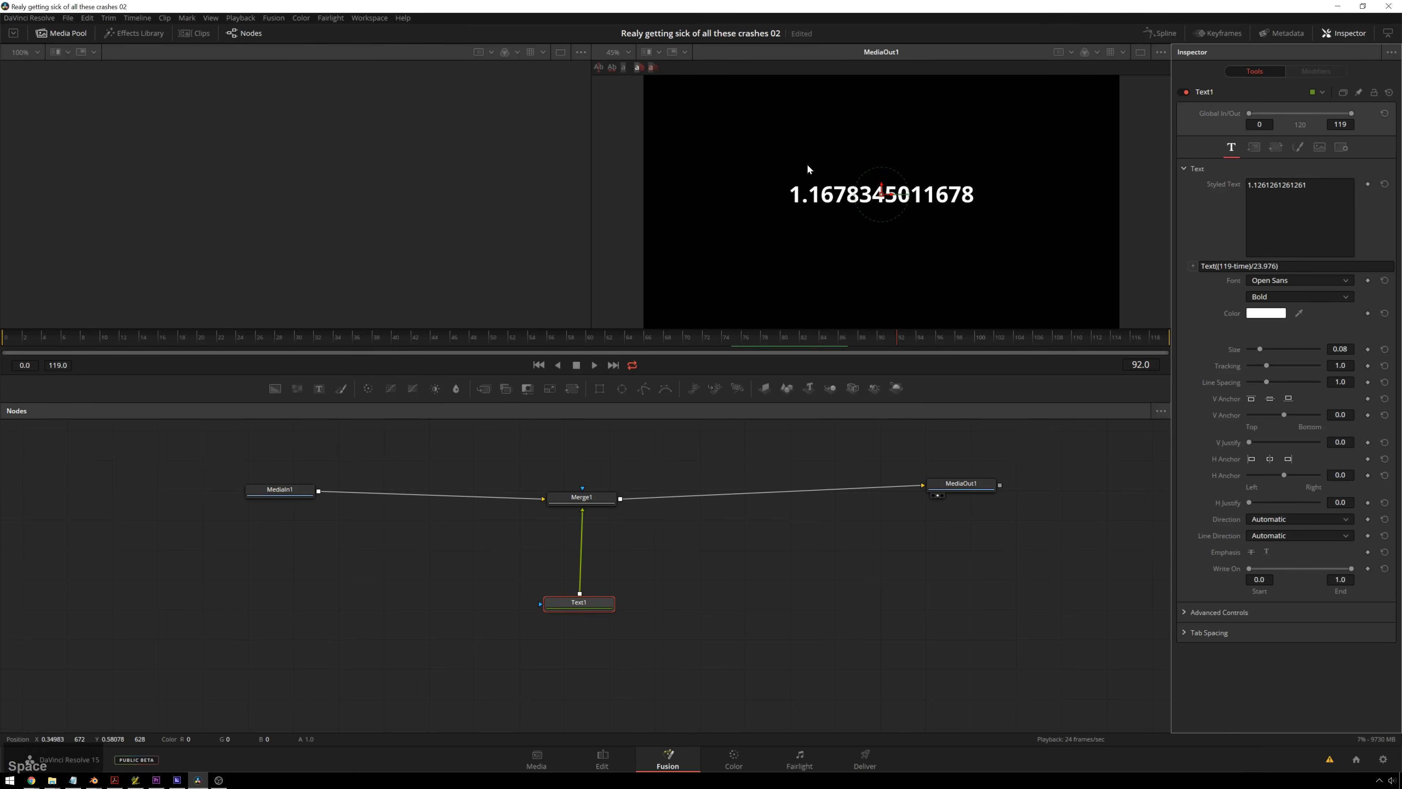
mouse_move(805, 199)
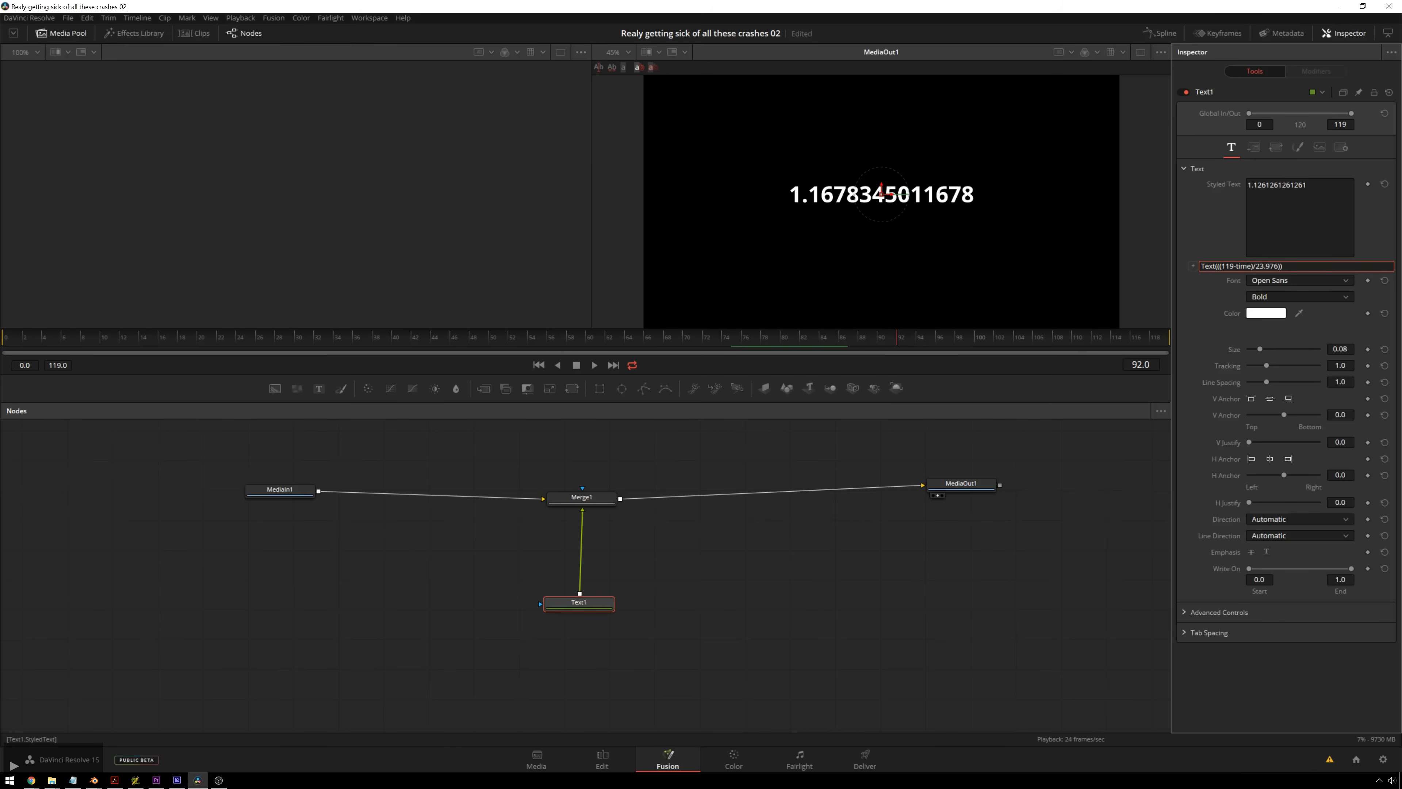
mouse_move(1278, 283)
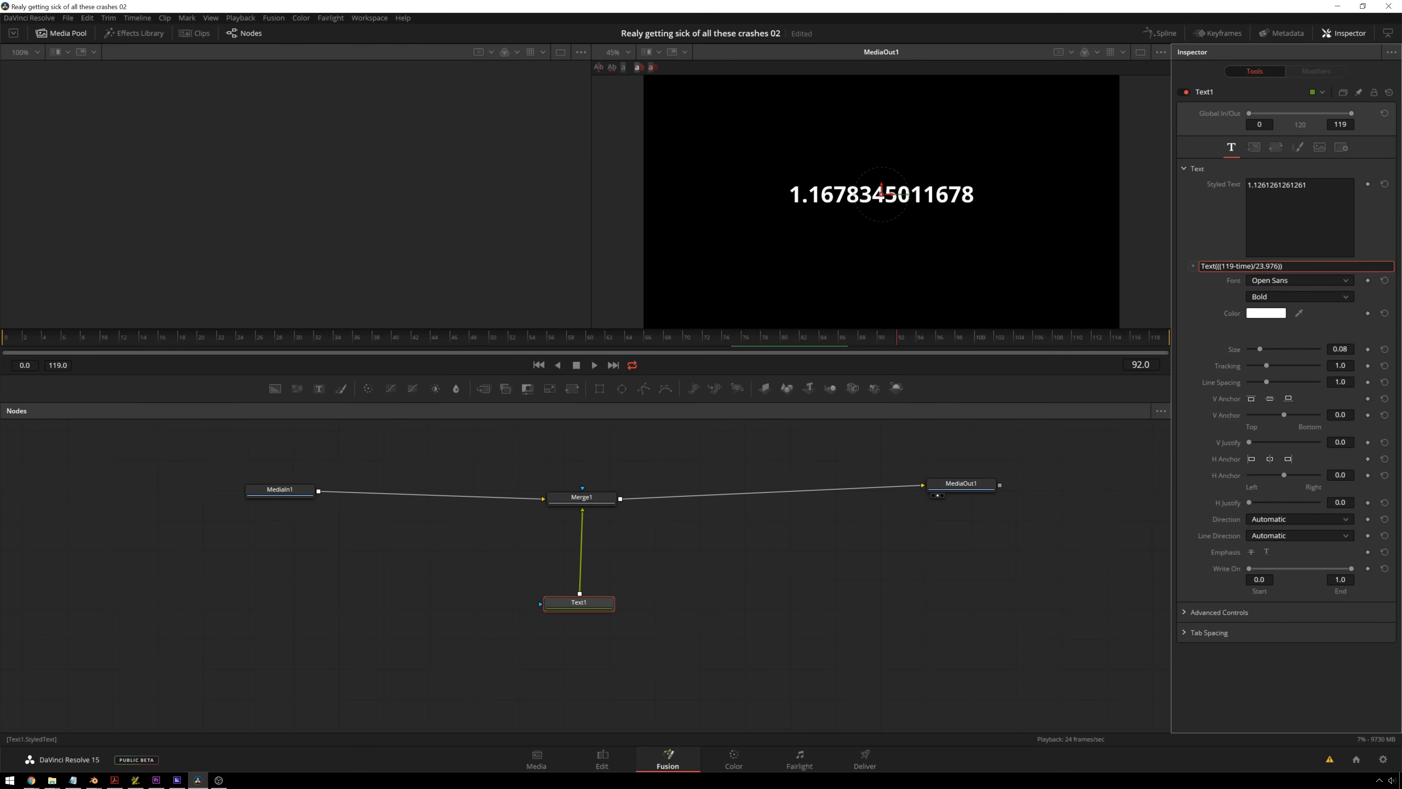
- Wrap it as Text(math.floor((119-time)/23.976)+1) for whole-second countdown digits
type("math.floor")
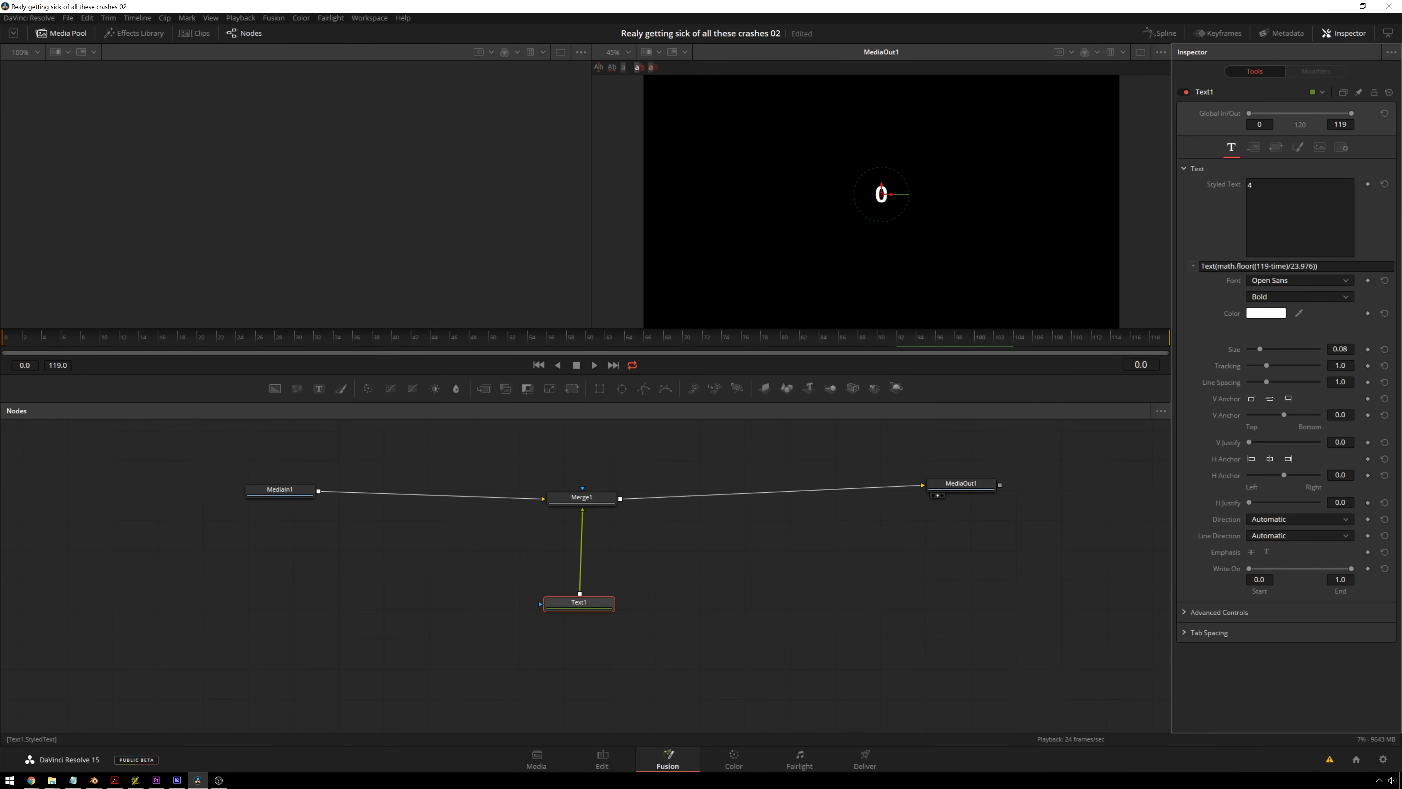
left_click(1295, 267)
type("+1")
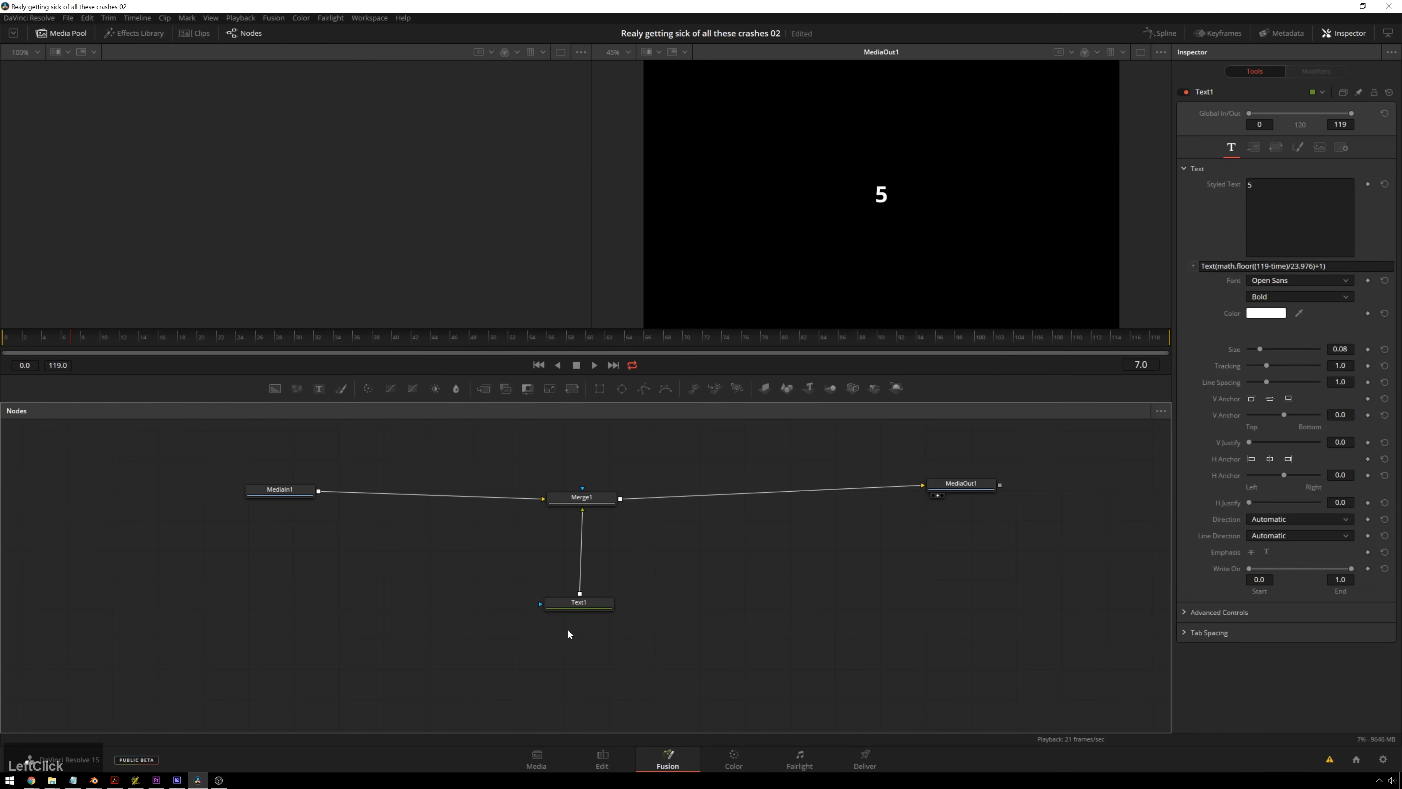
mouse_move(660, 610)
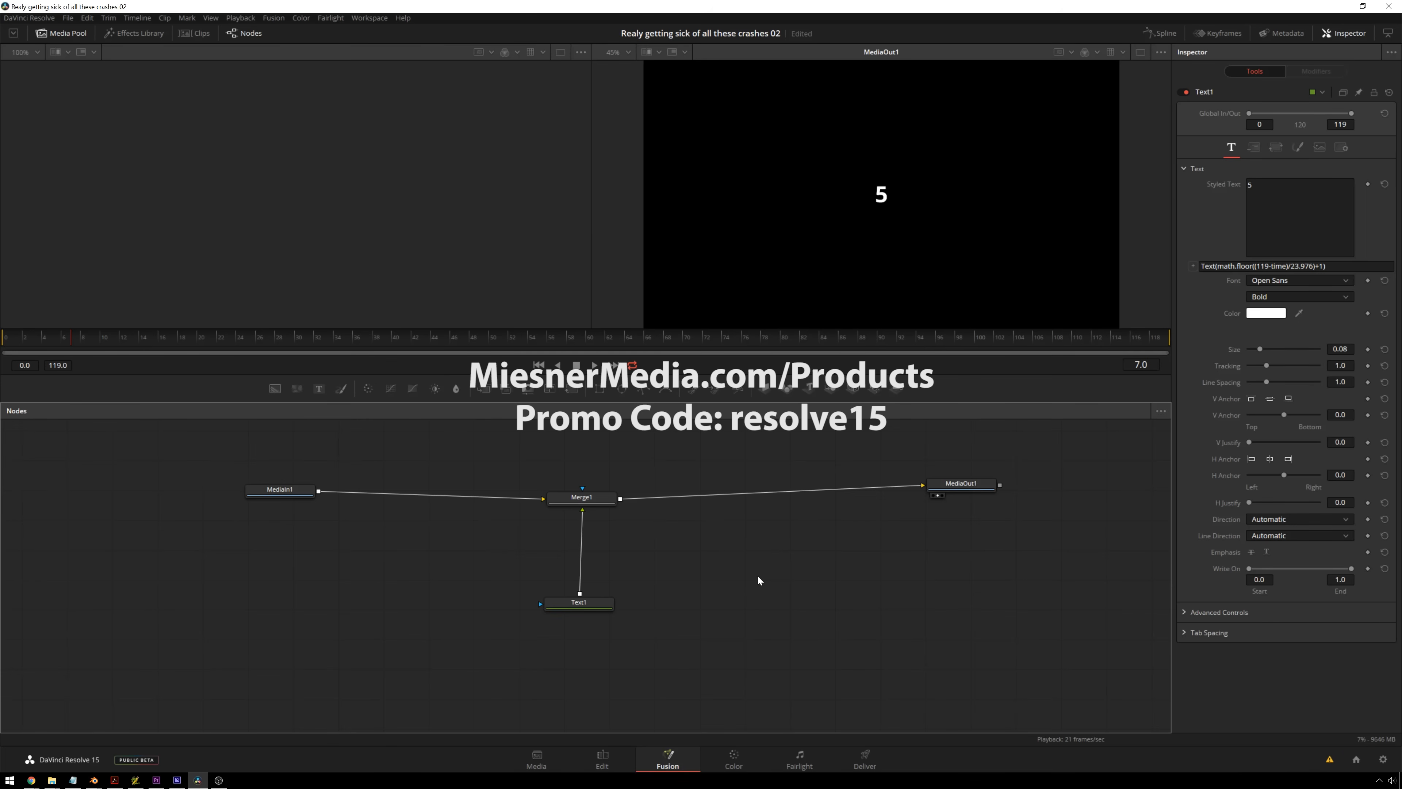
mouse_move(1176, 196)
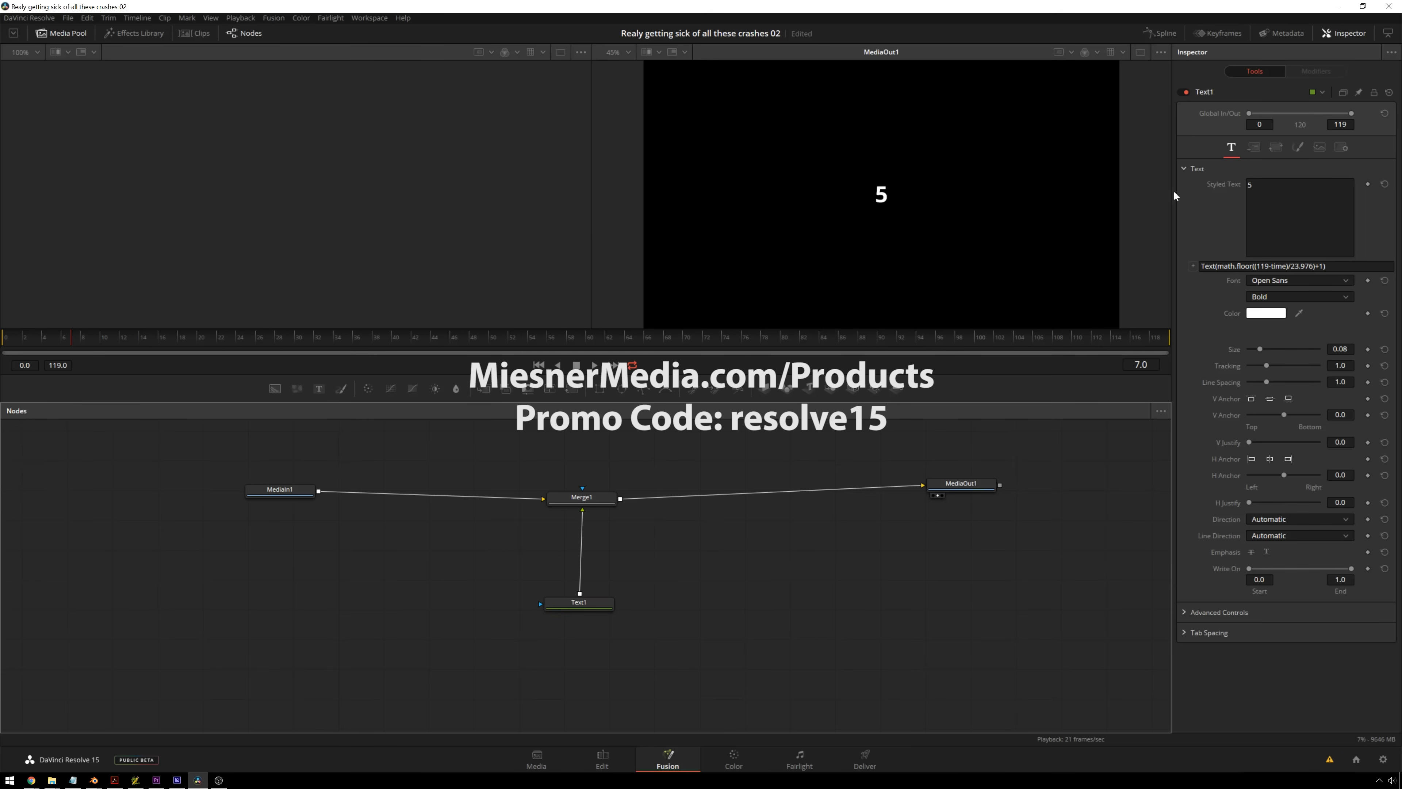
- Raise the Text1 Size to 1.0 so the digit fills the frame
left_click_drag(1266, 349, 1292, 349)
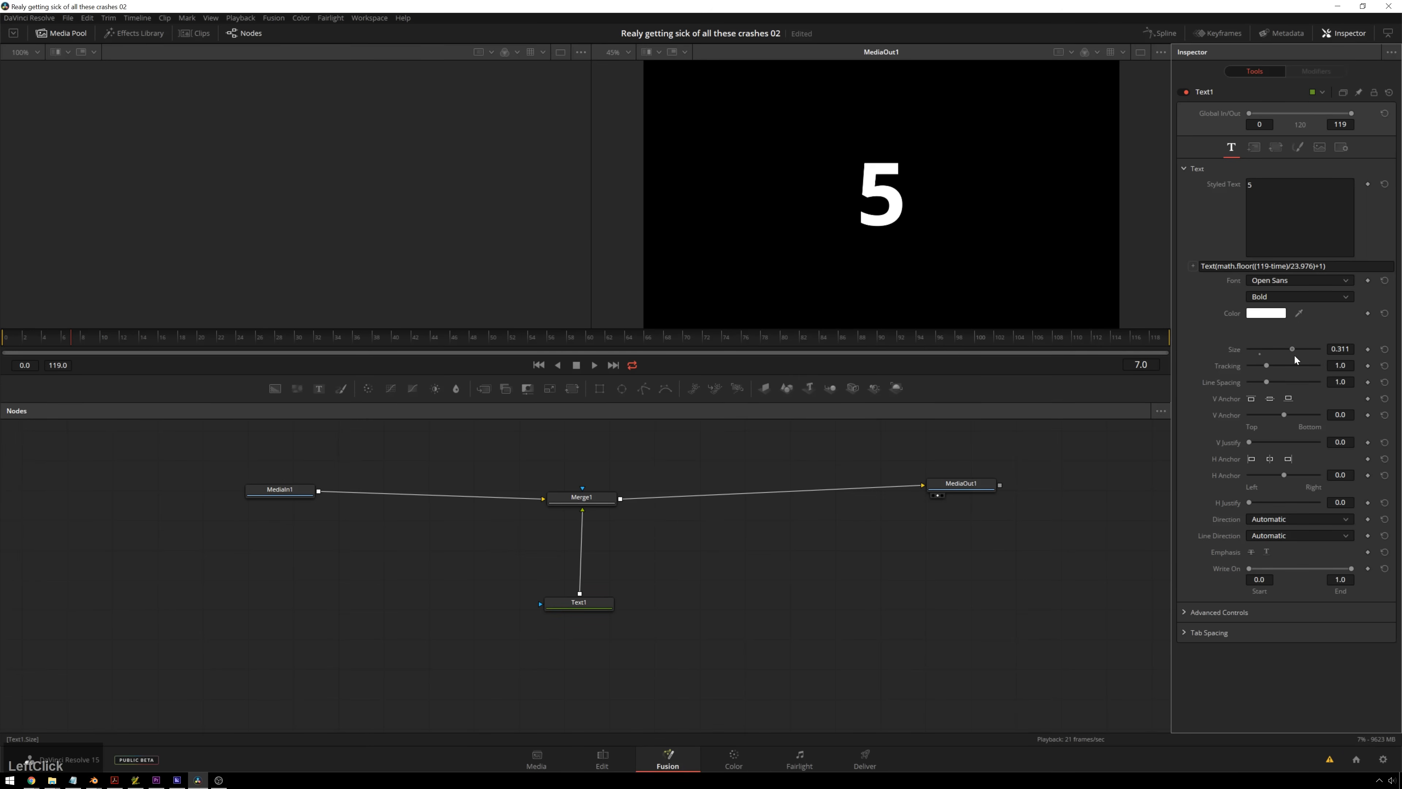
left_click_drag(1291, 349, 1317, 349)
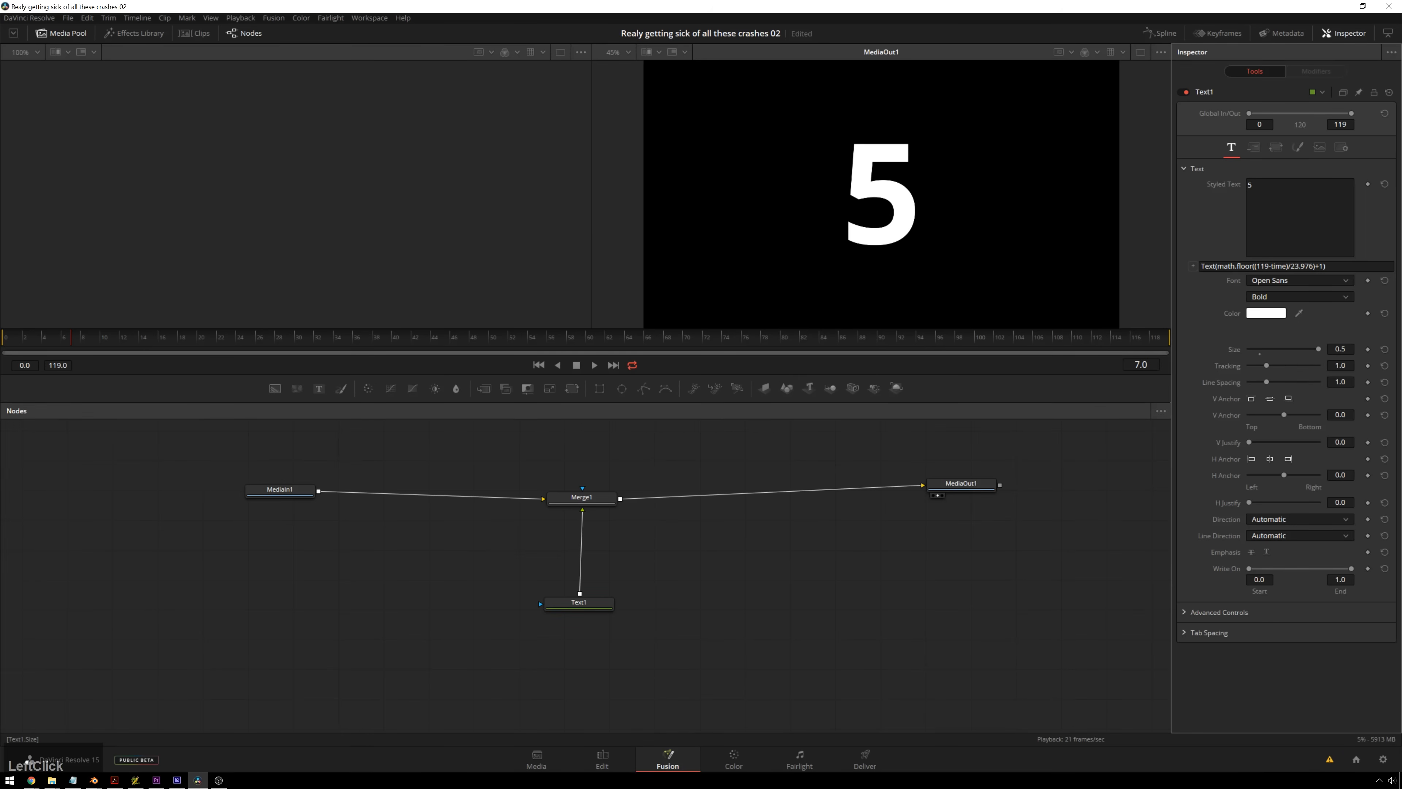
left_click(1340, 349)
type("1")
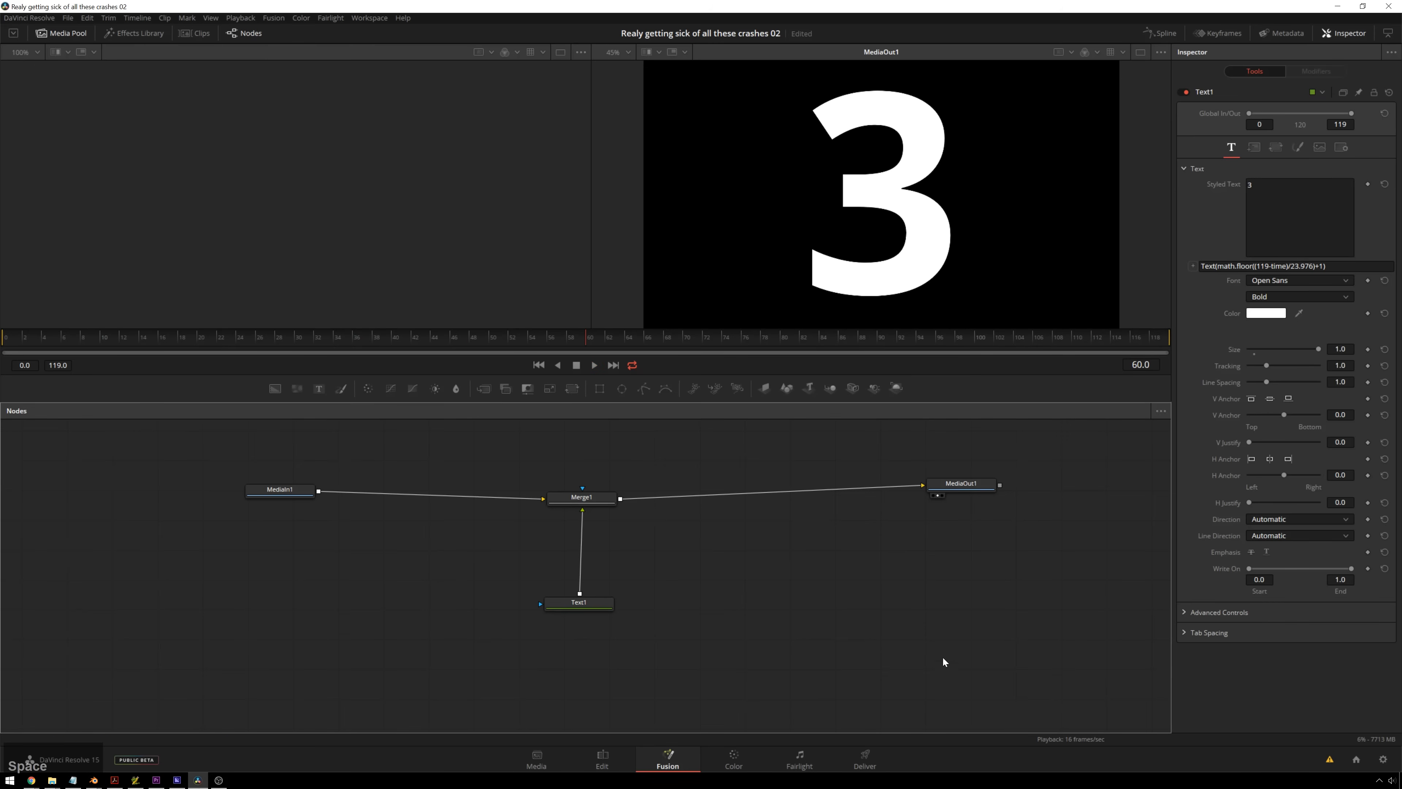
mouse_move(928, 549)
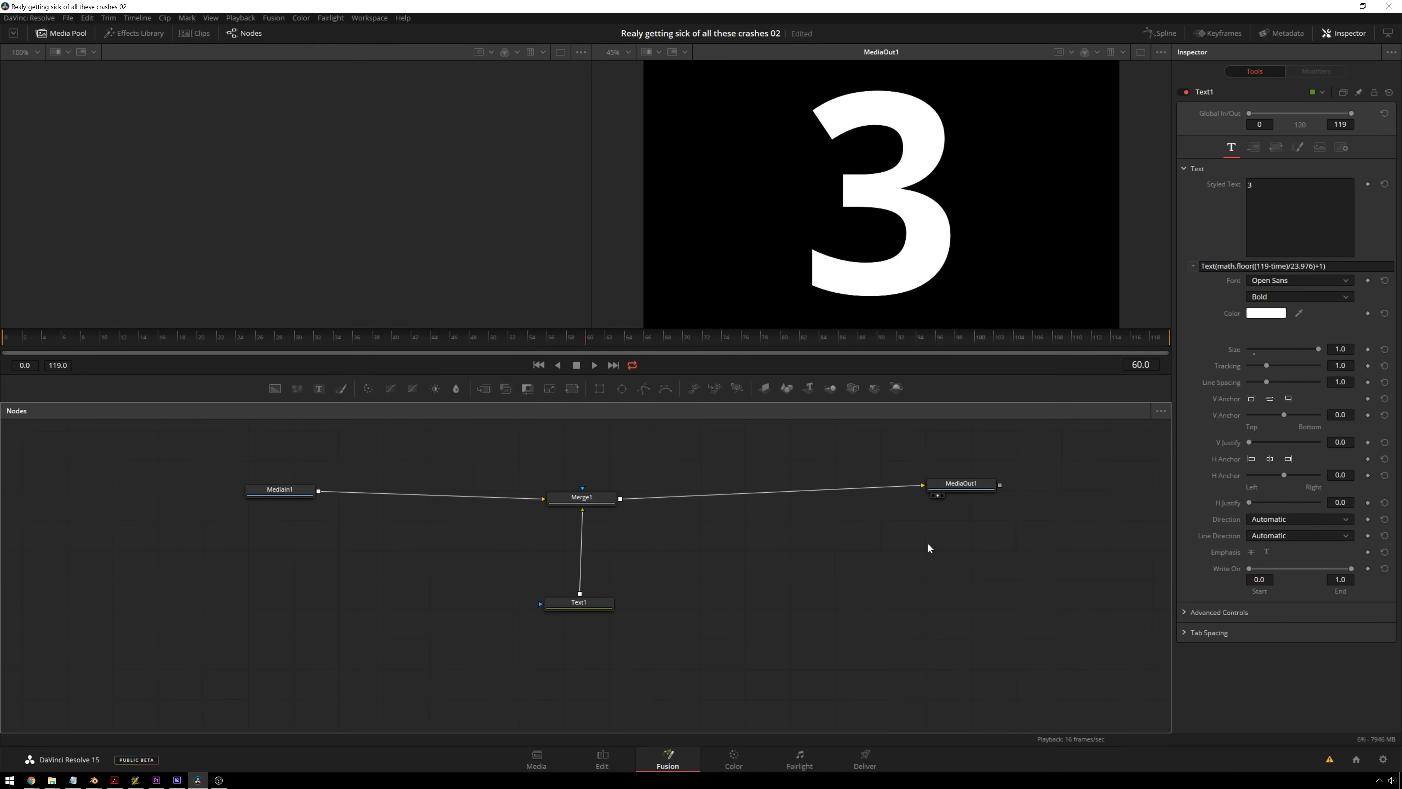
mouse_move(921, 594)
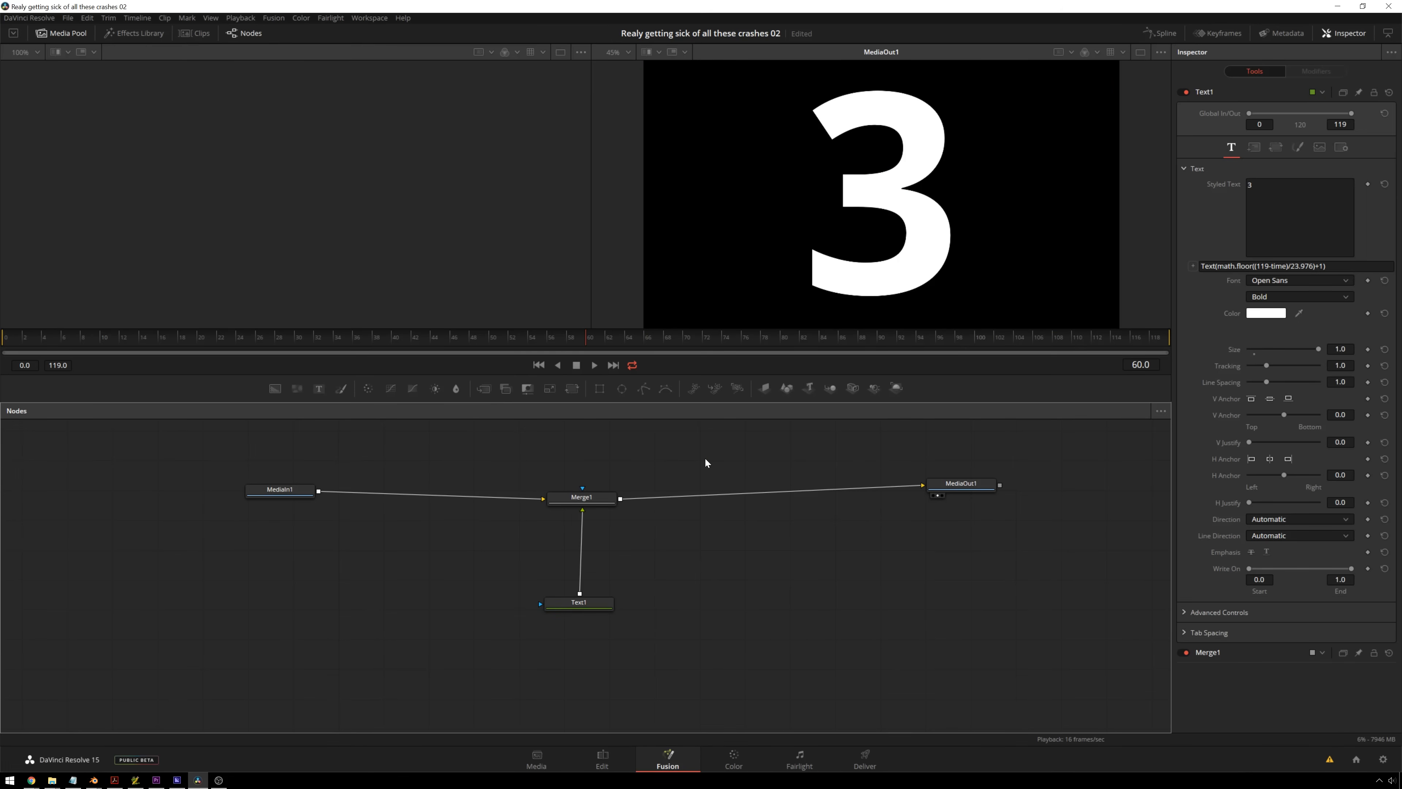
mouse_move(697, 474)
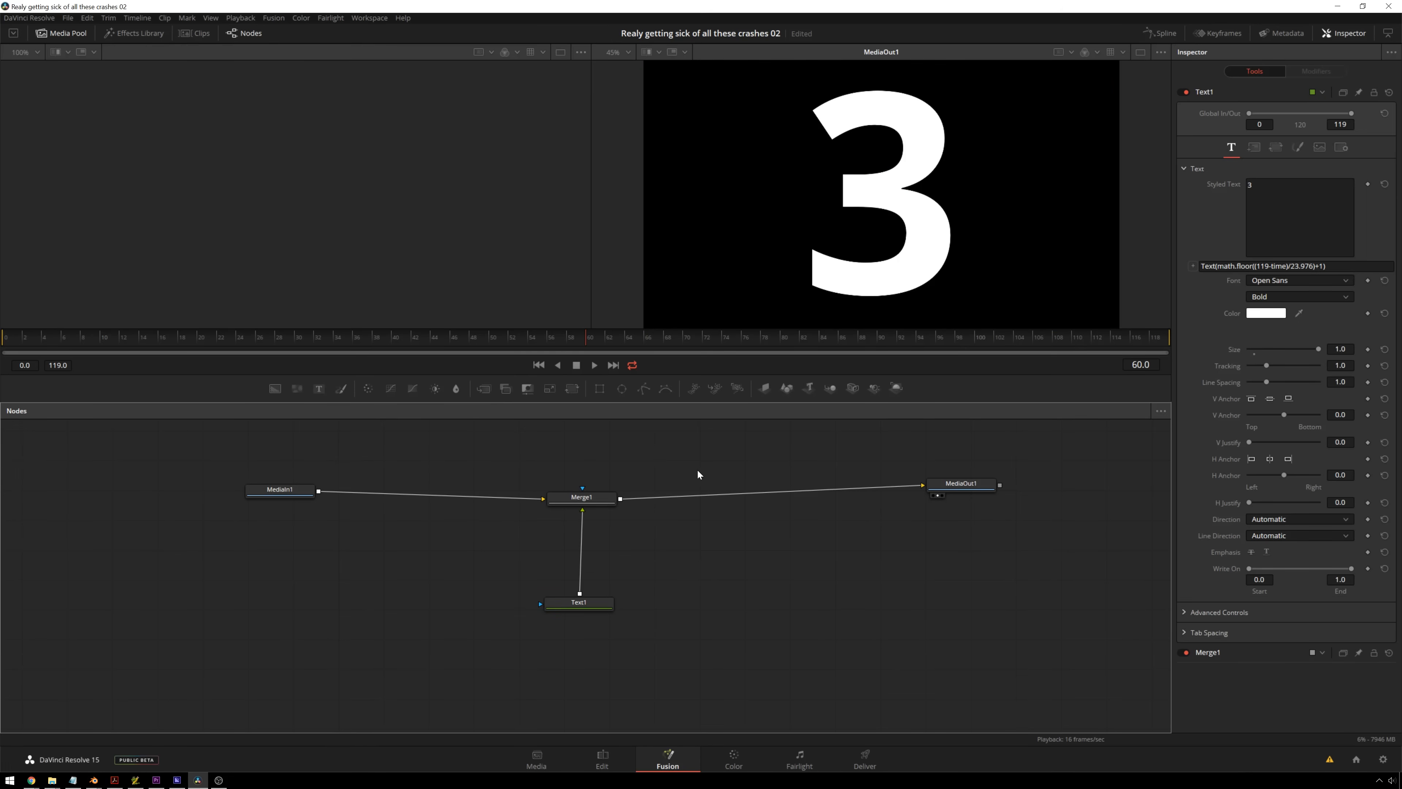